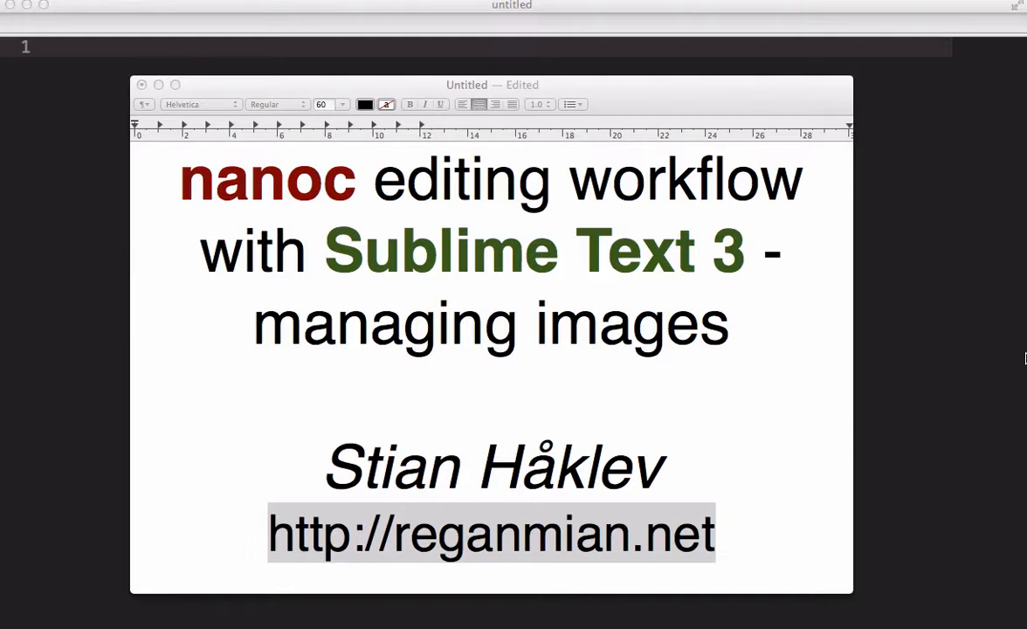
mouse_move(977, 304)
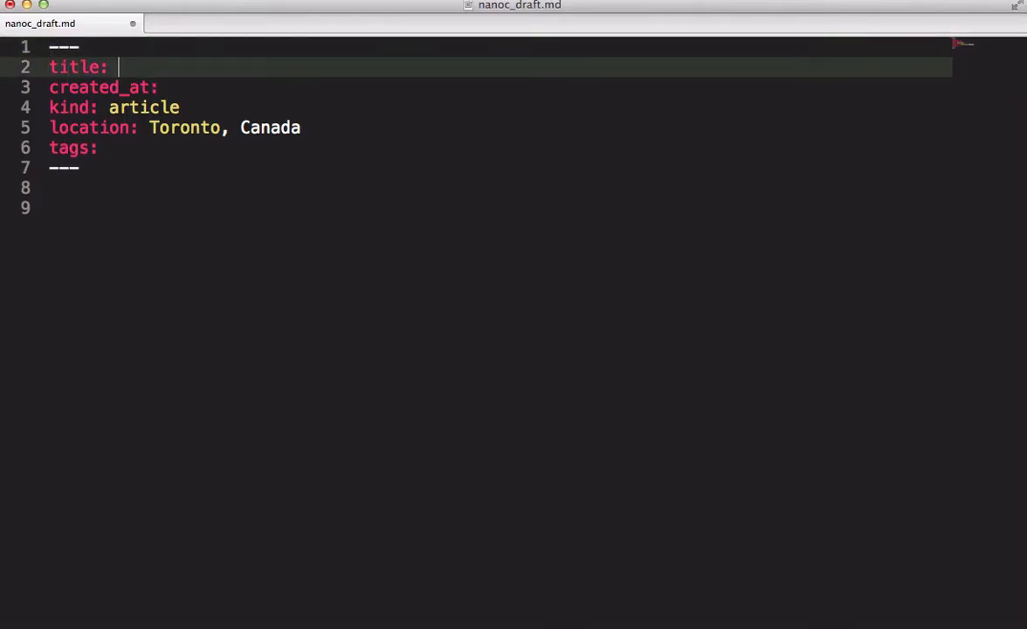
Step: Fill the front matter: title "How to use nanoc to create a blog", status draft, tags tech and nanoc
text("How to u)
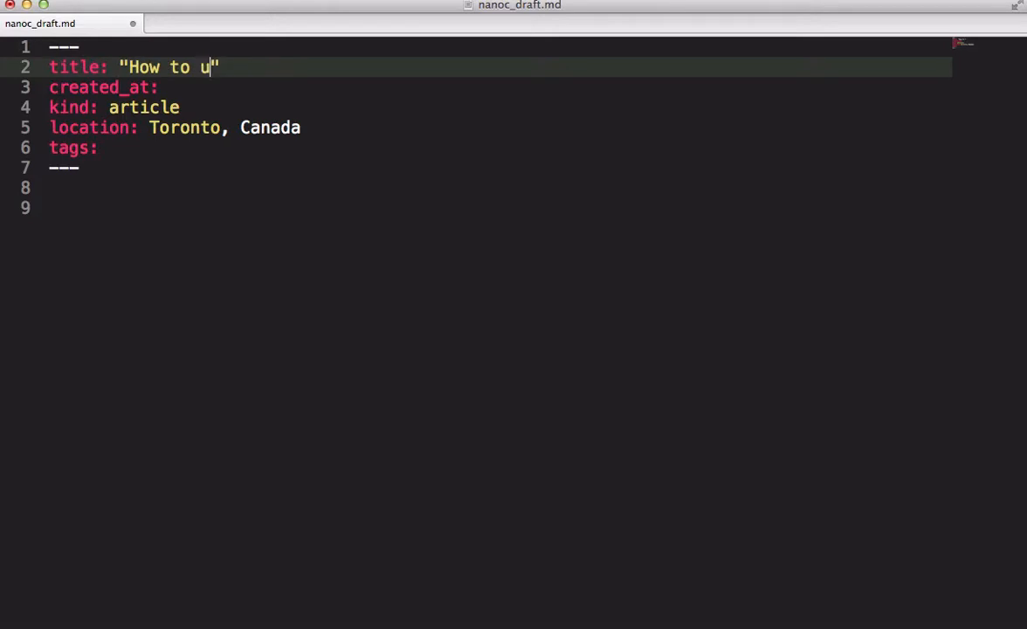
text(se nanoc t)
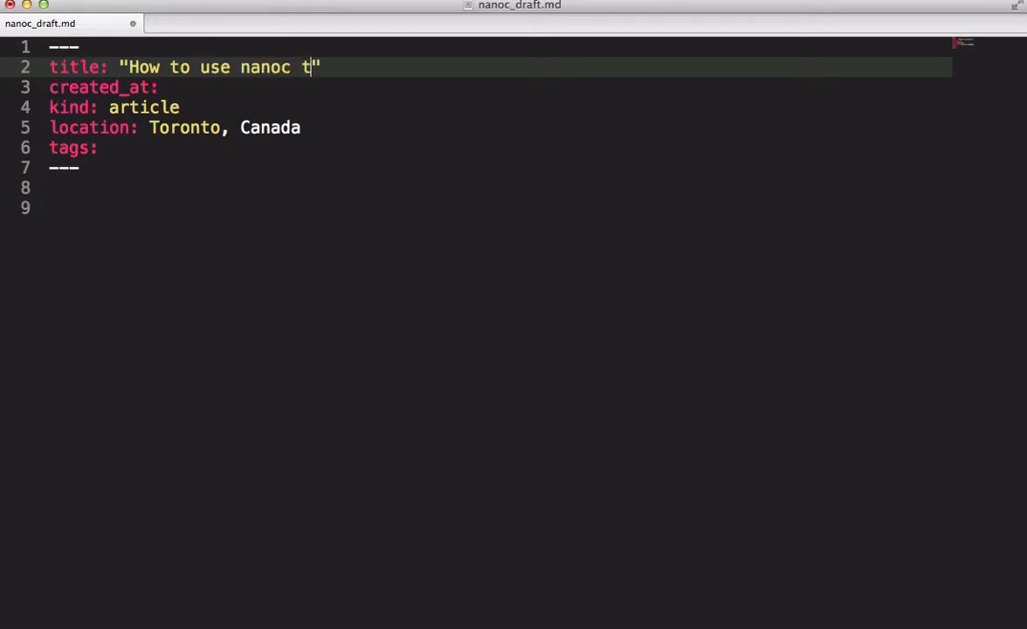
text(o create a b)
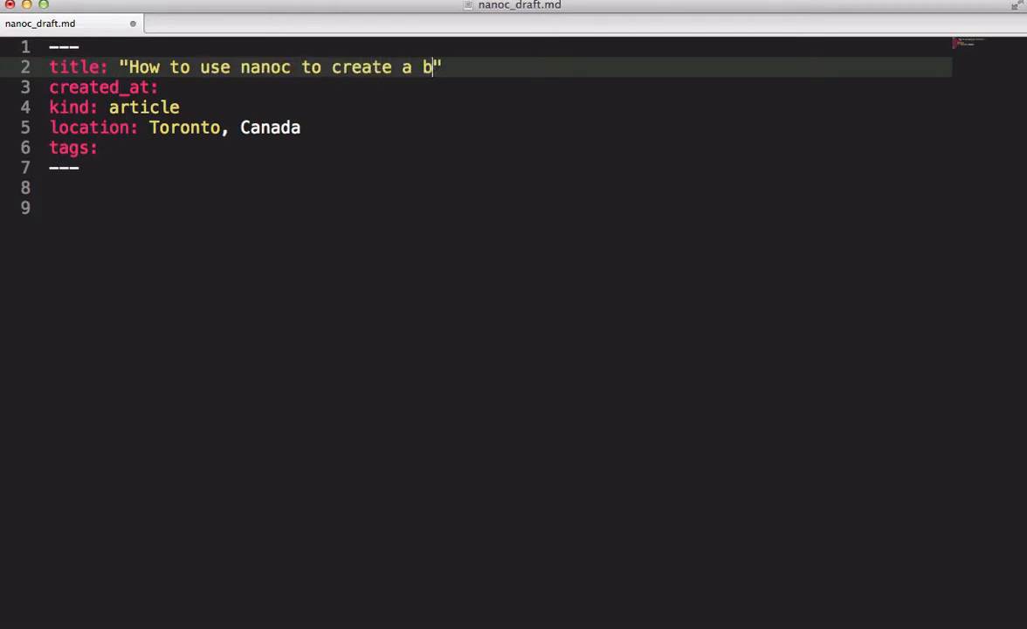
text(log)
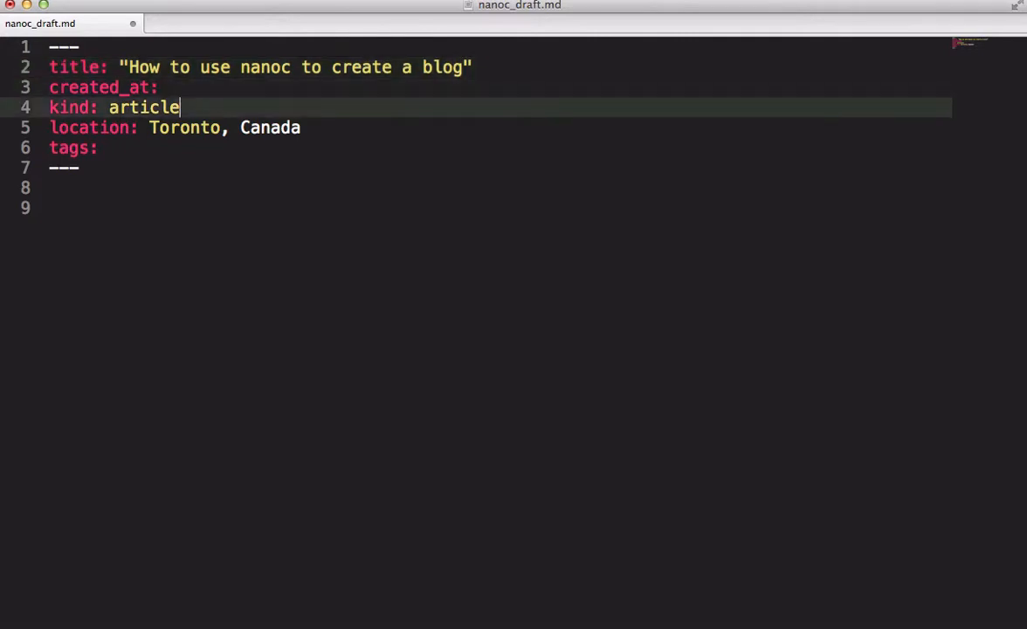
text(status: draft)
text(- tech)
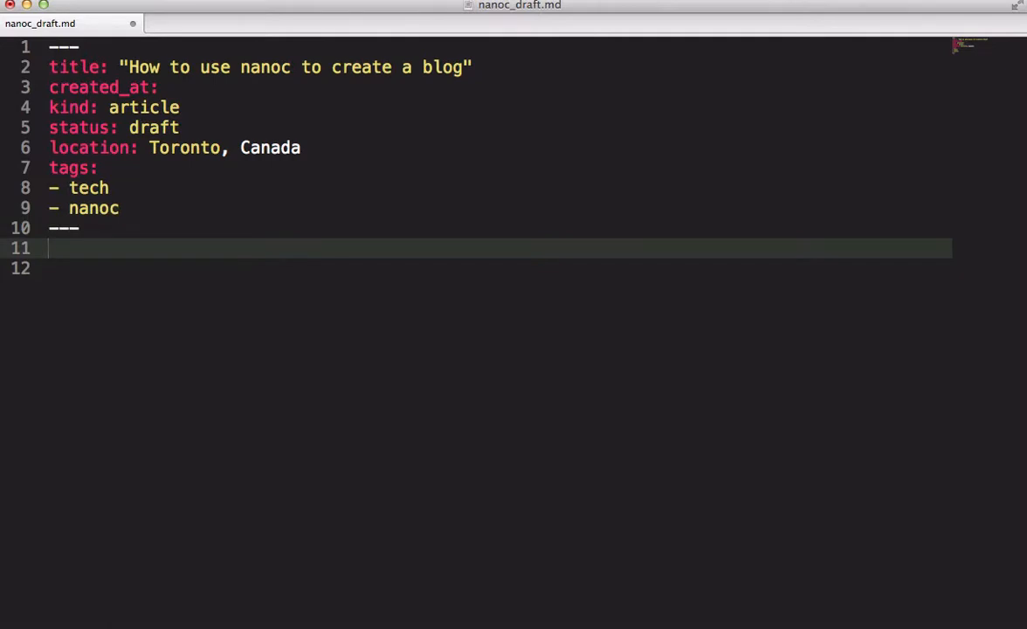
mouse_move(1022, 402)
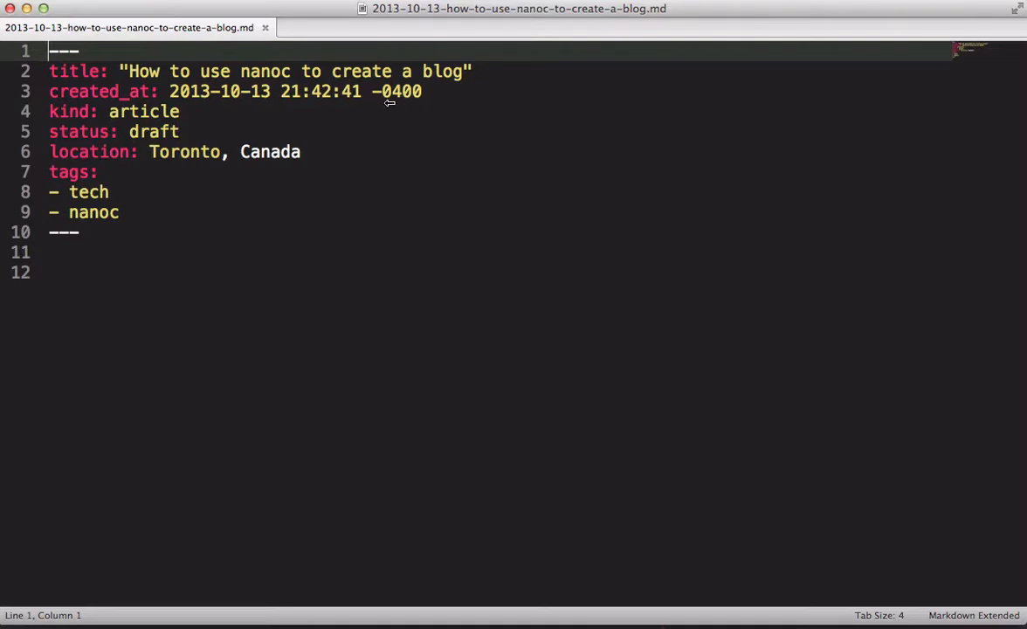
Step: Write the opening body line "Today I am writing a blog post about nanoc" below the front matter
click(94, 252)
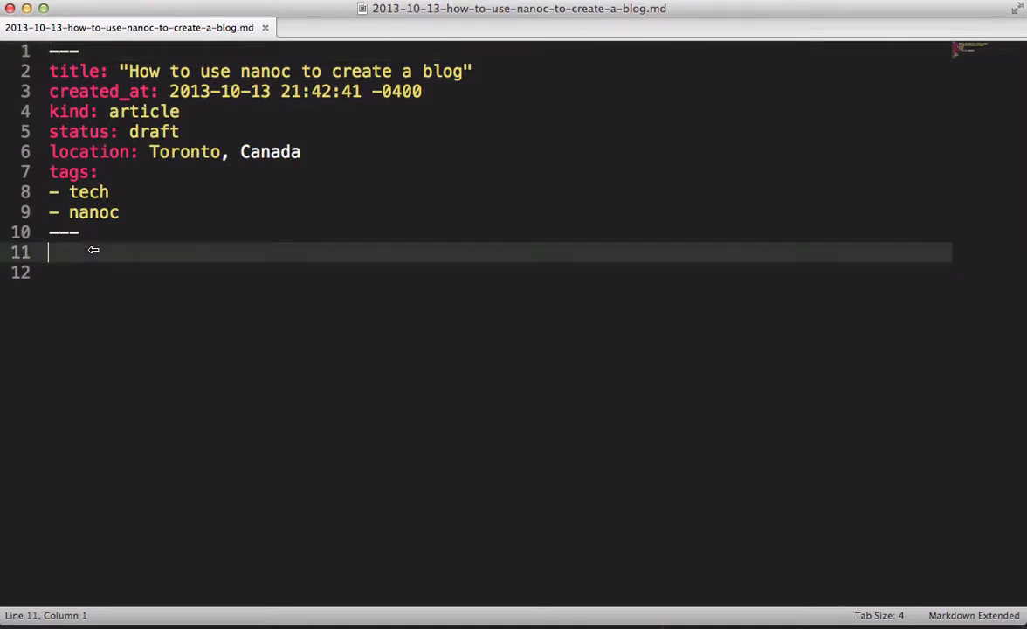
key(enter)
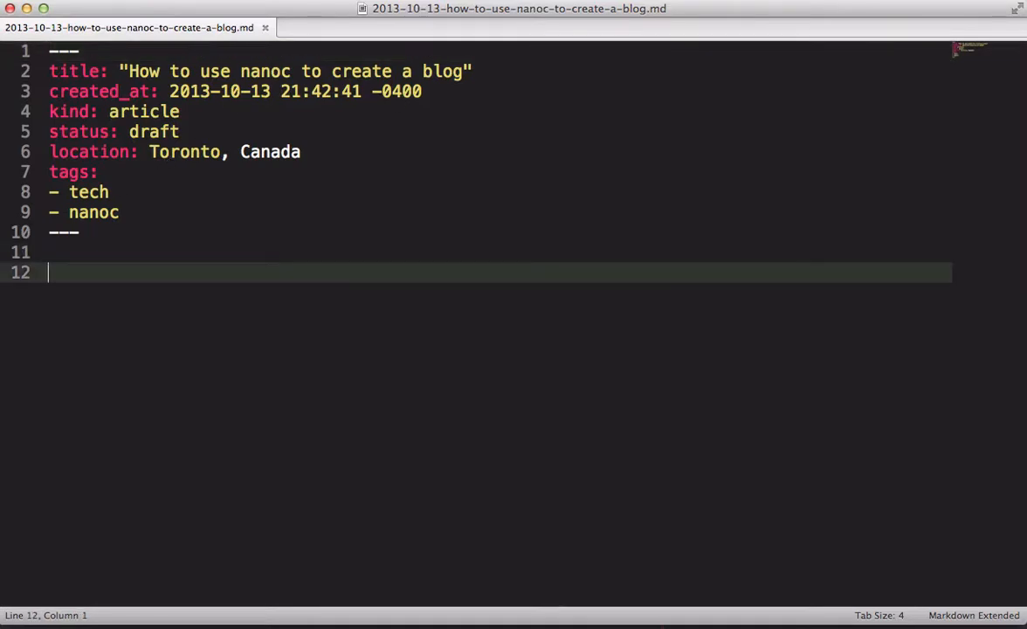
text(##)
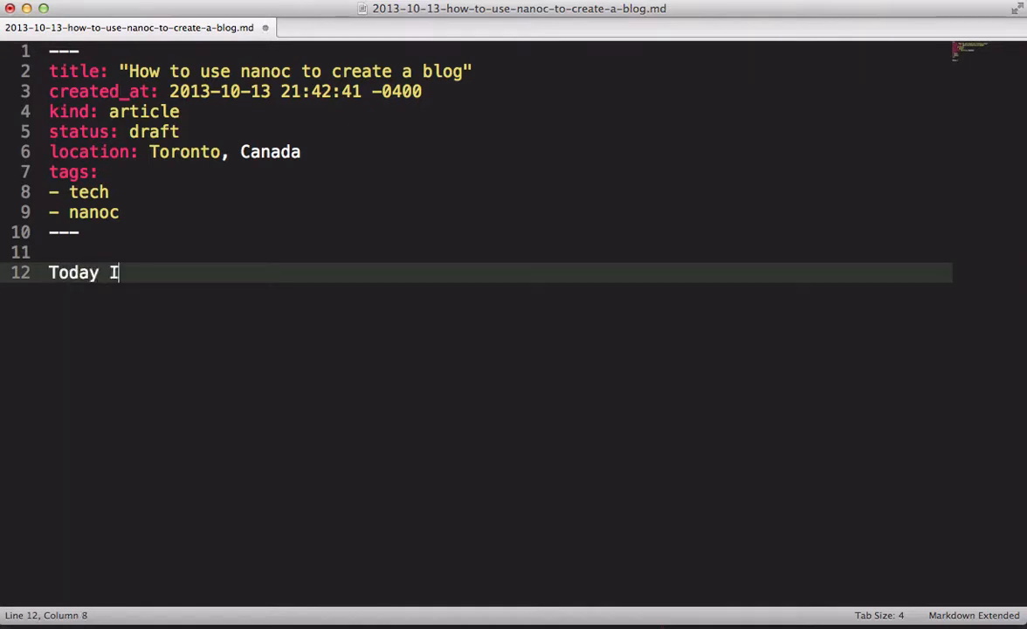
text(am writing a blog post.)
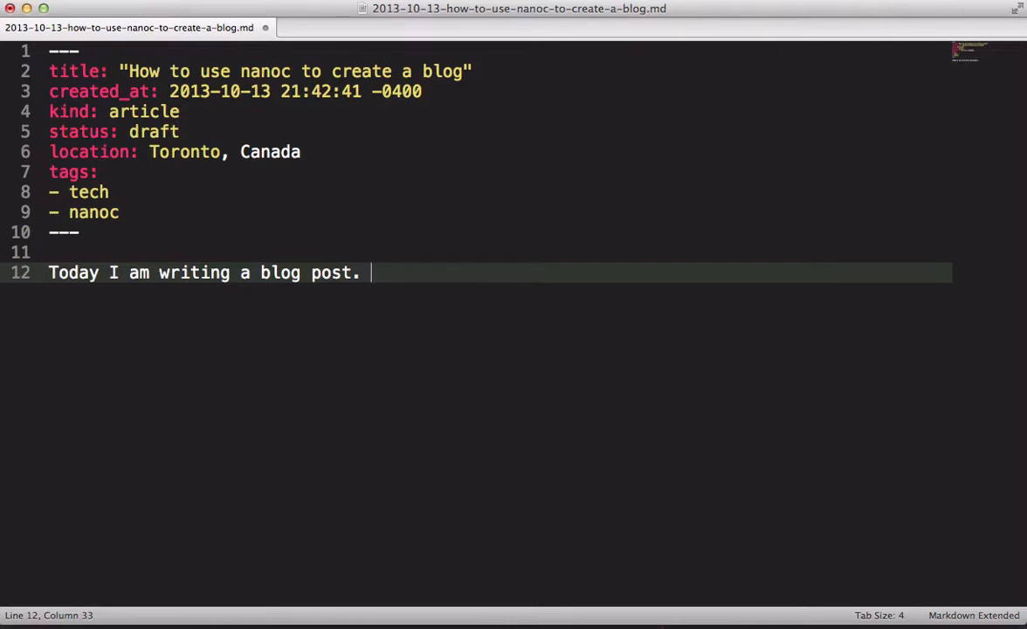
key(backspace)
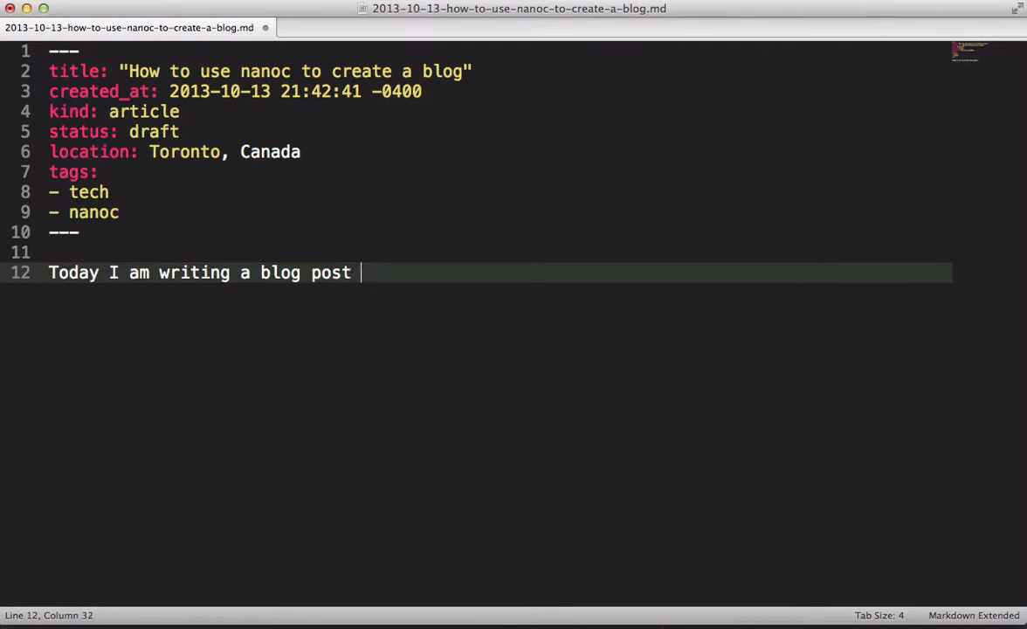
text(about nanoc)
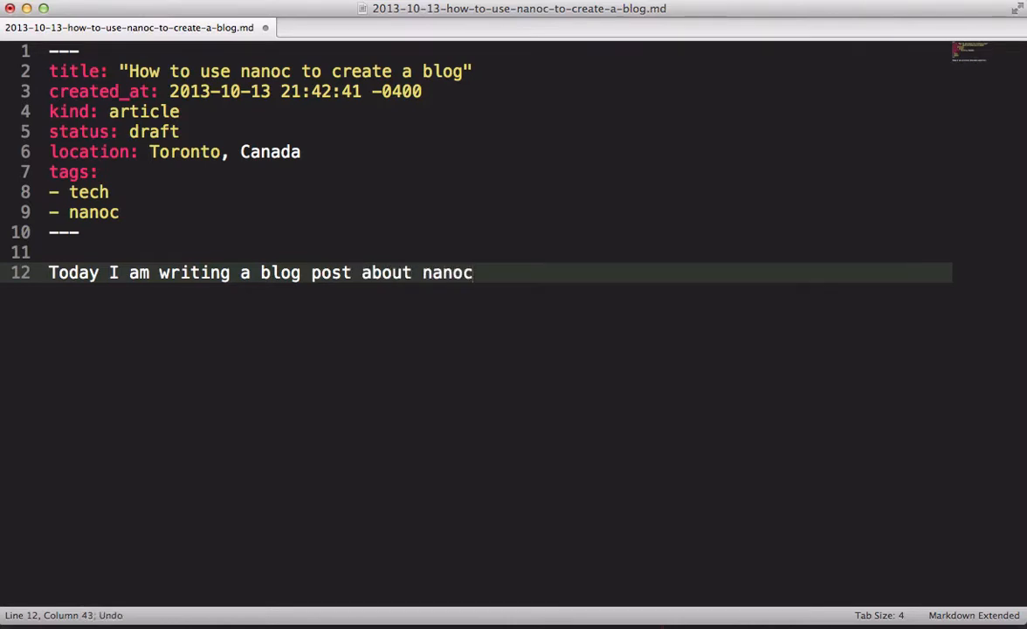
double_click(447, 272)
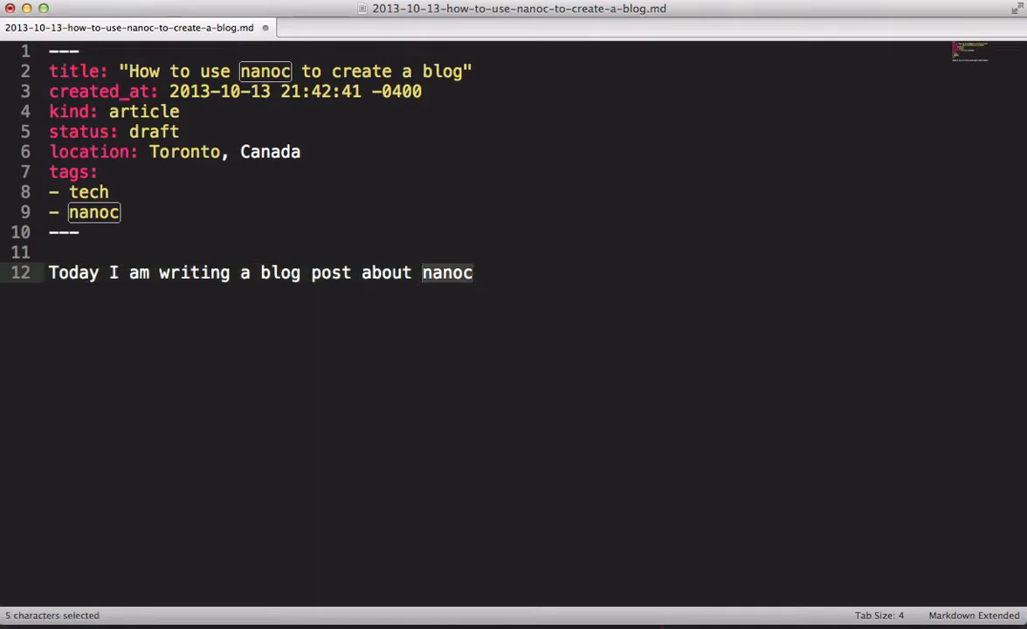
text([nanoc](http://nanoc.ws/))
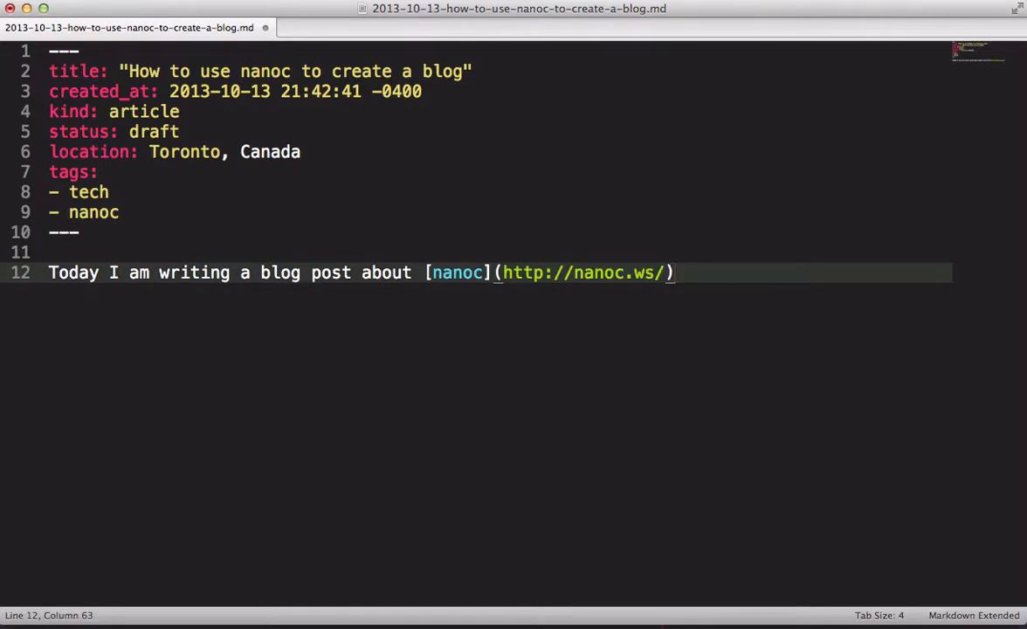
text(.)
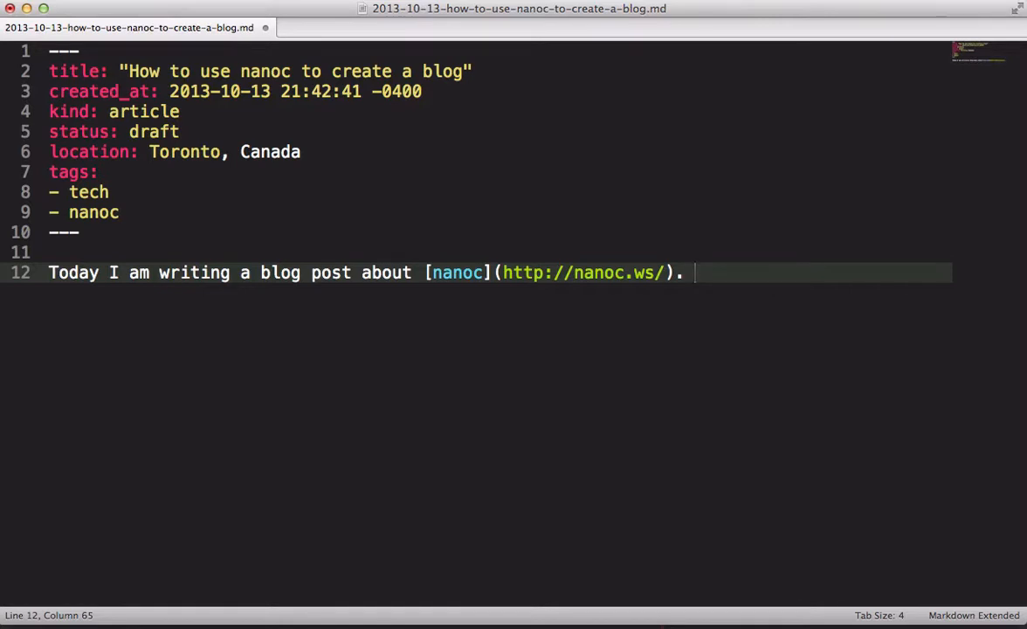
Step: Type the next sentence, "I made a video about open education around the world"
text(I)
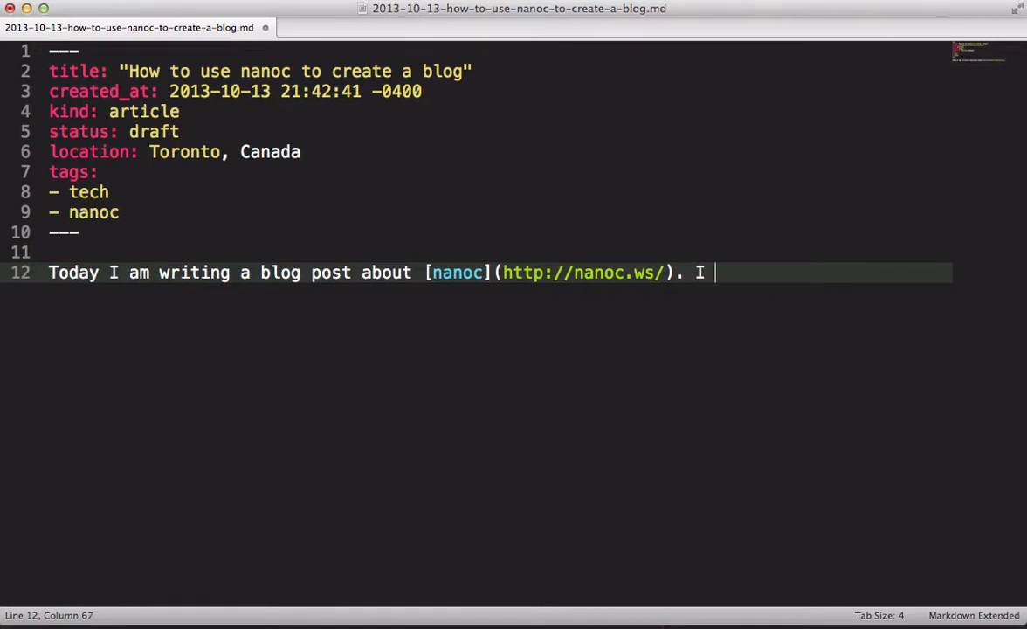
text(made a video about)
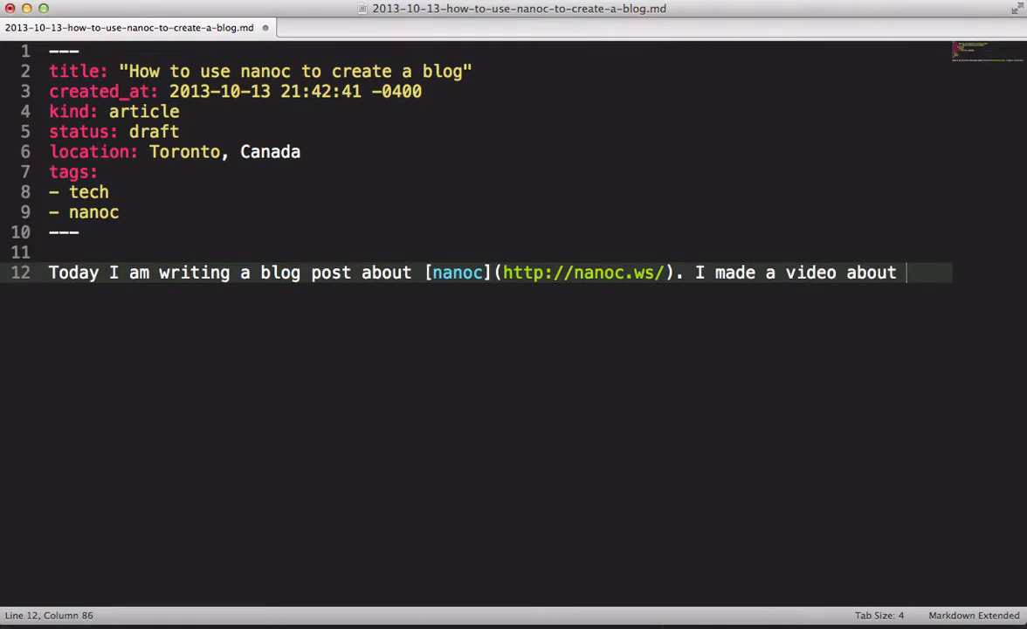
text(open education around the world)
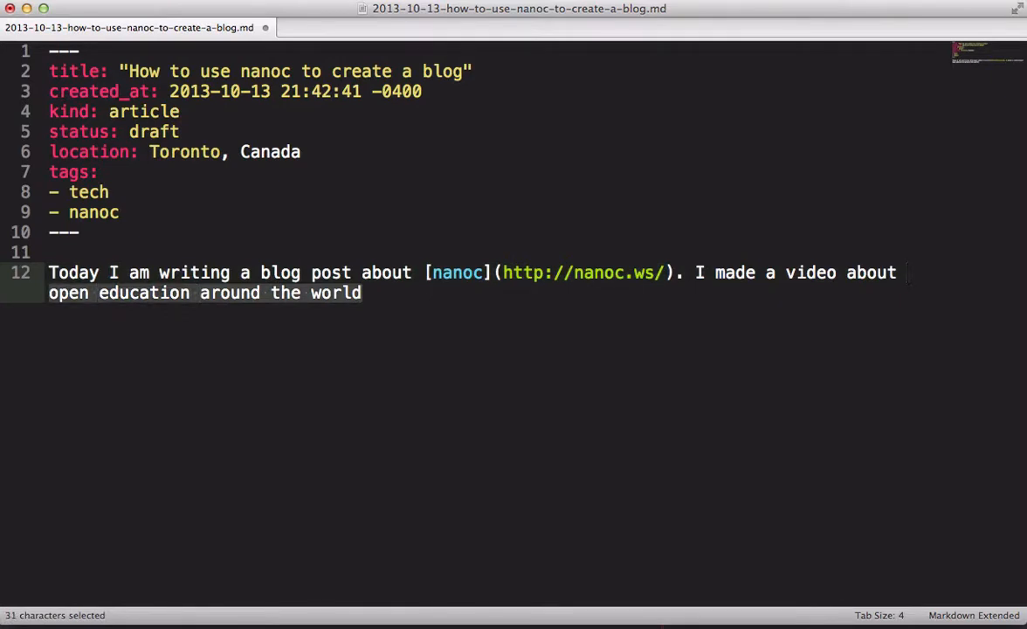
Step: Link "open education around the world" to its SlideShare presentation, then continue typing ", and"
key(cmd+c)
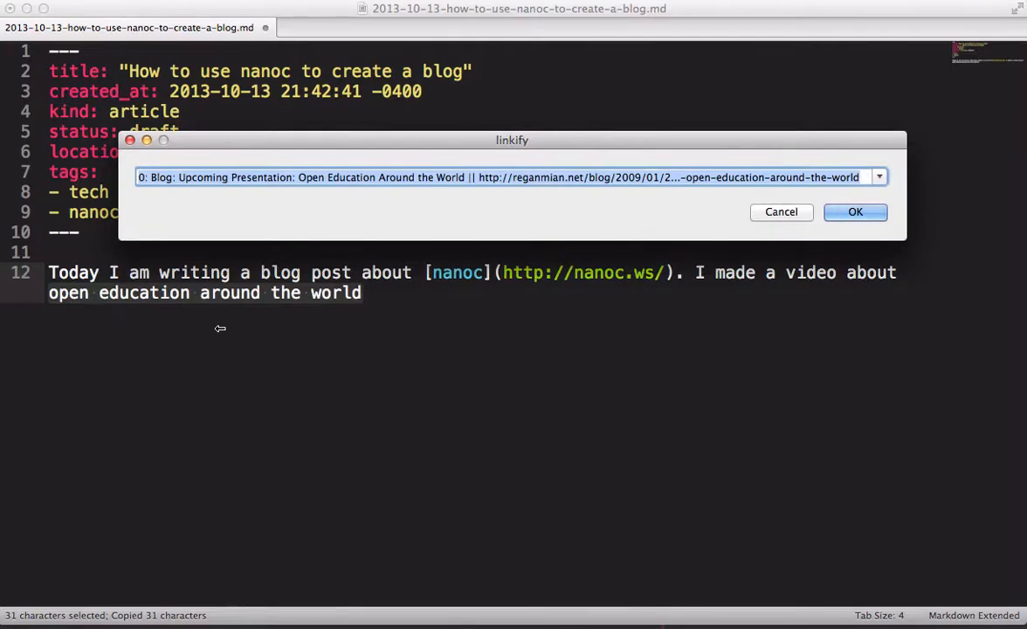
click(879, 177)
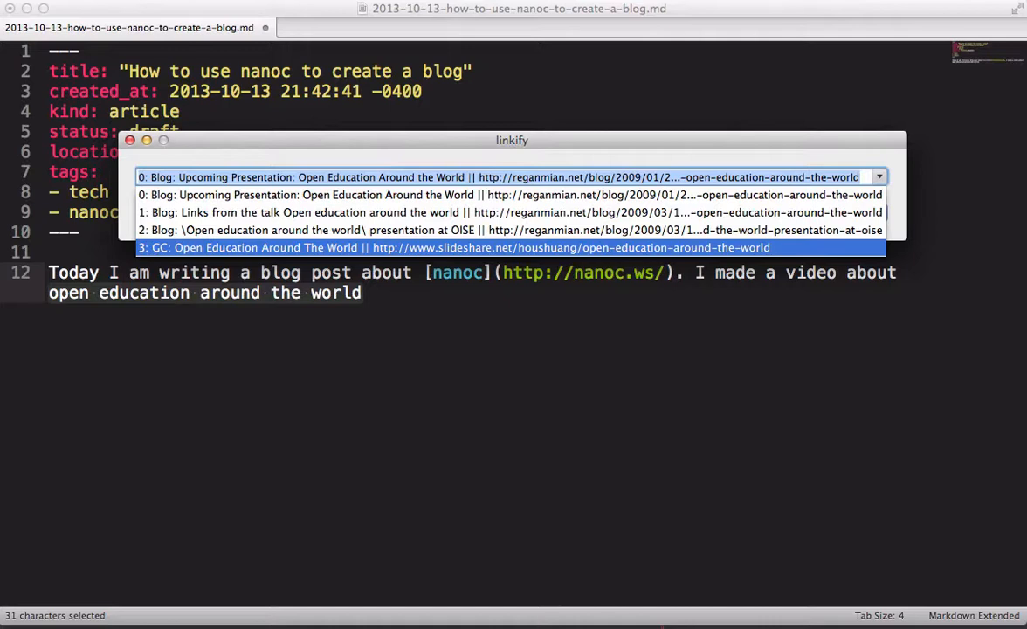
click(452, 248)
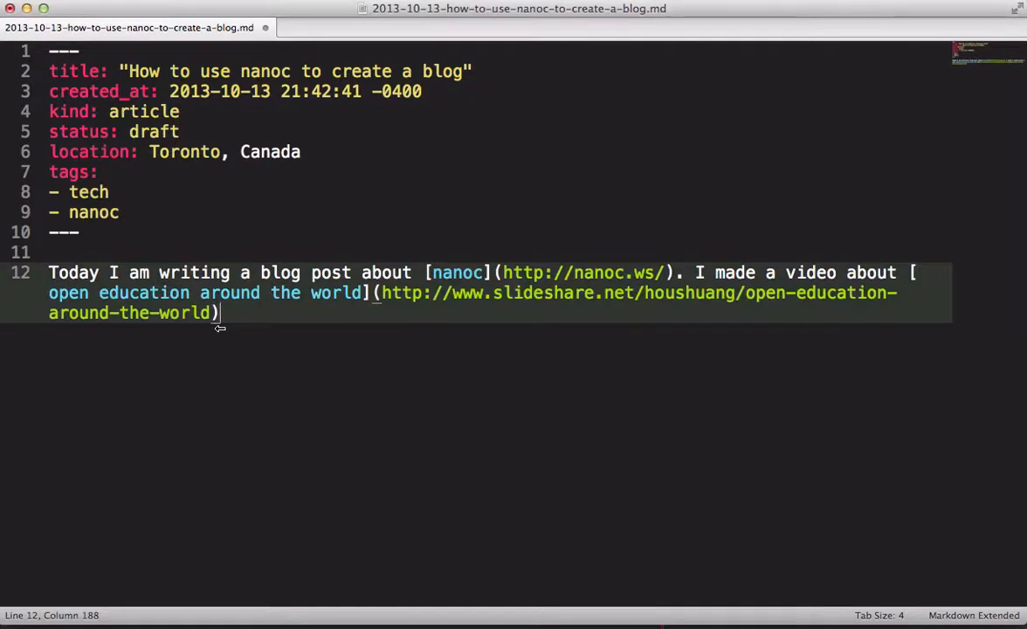
text(, an)
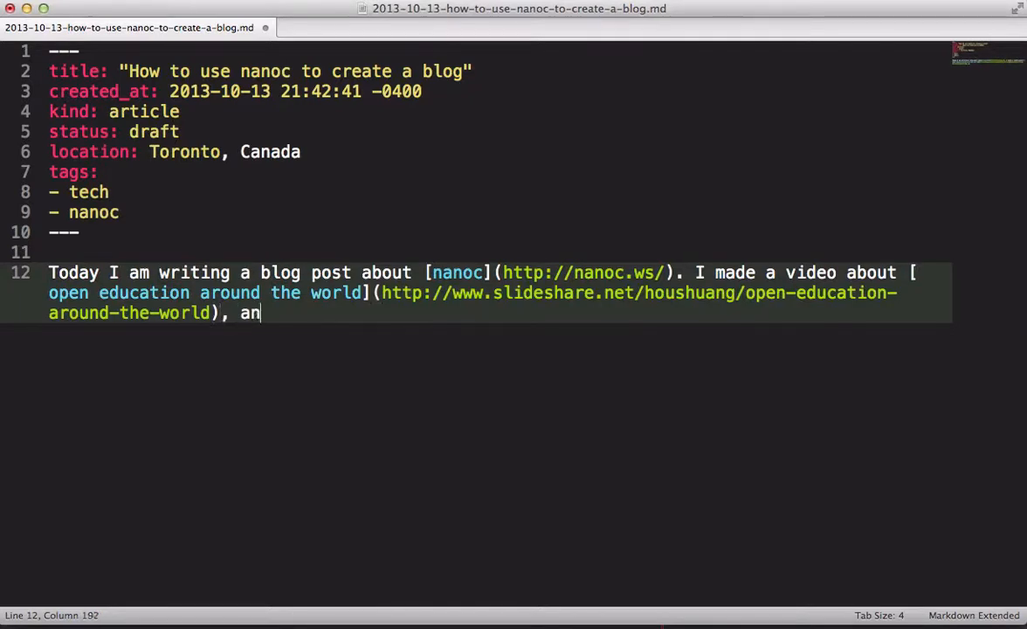
Step: Add "here's the video: open education", linking it to the YouTube video, and end with a period
text(d here's the video:)
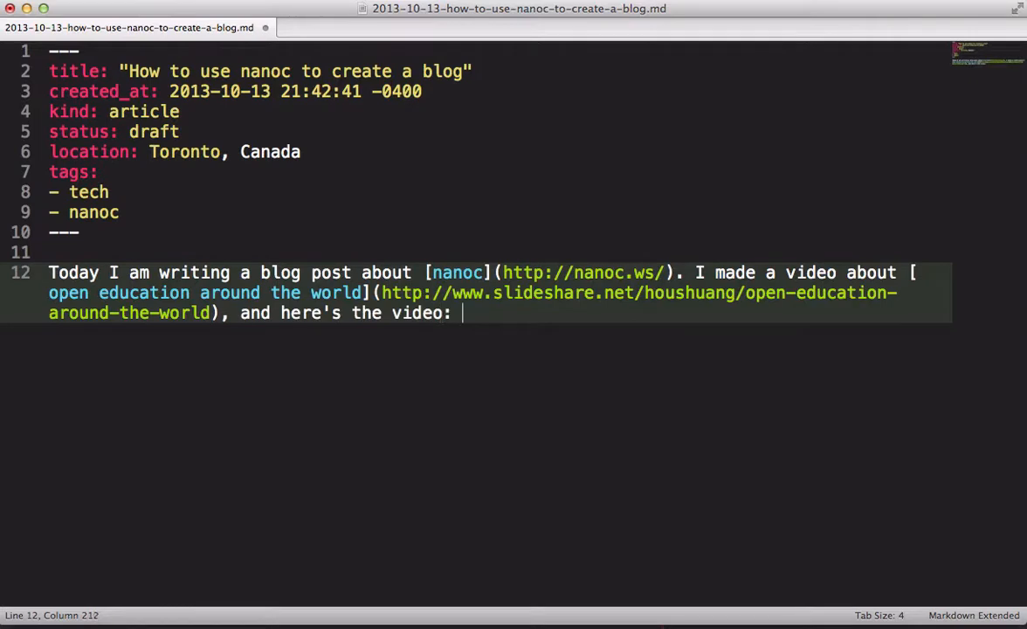
text(open education)
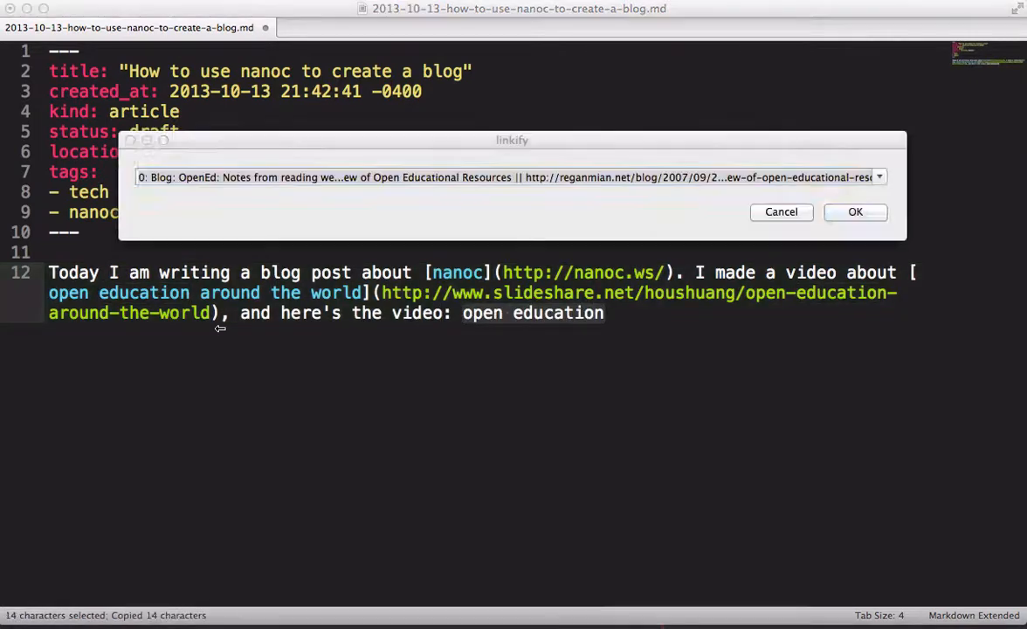
click(879, 177)
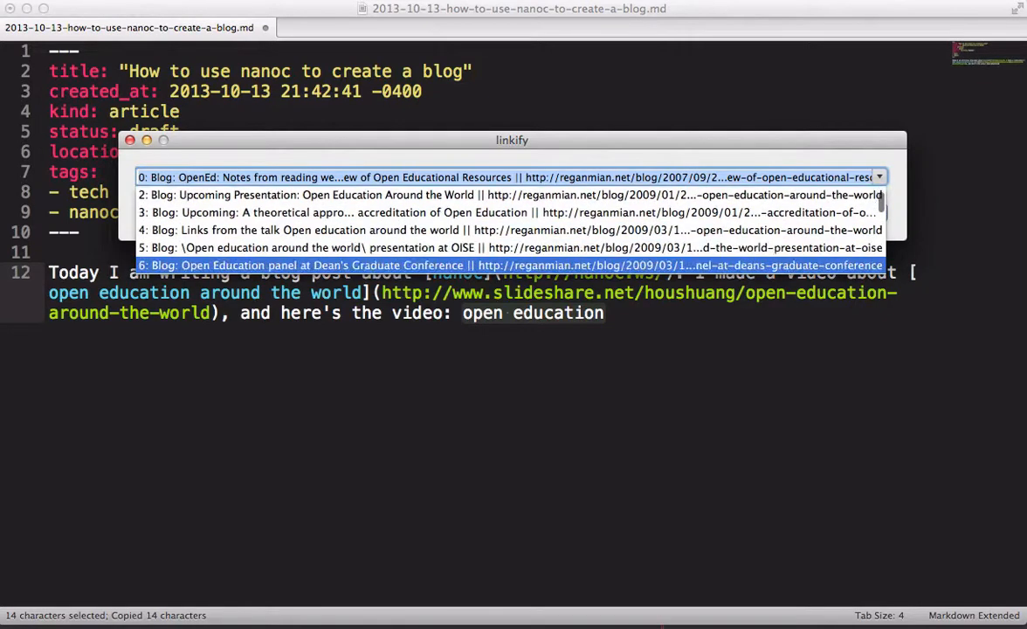
scroll(down, 3)
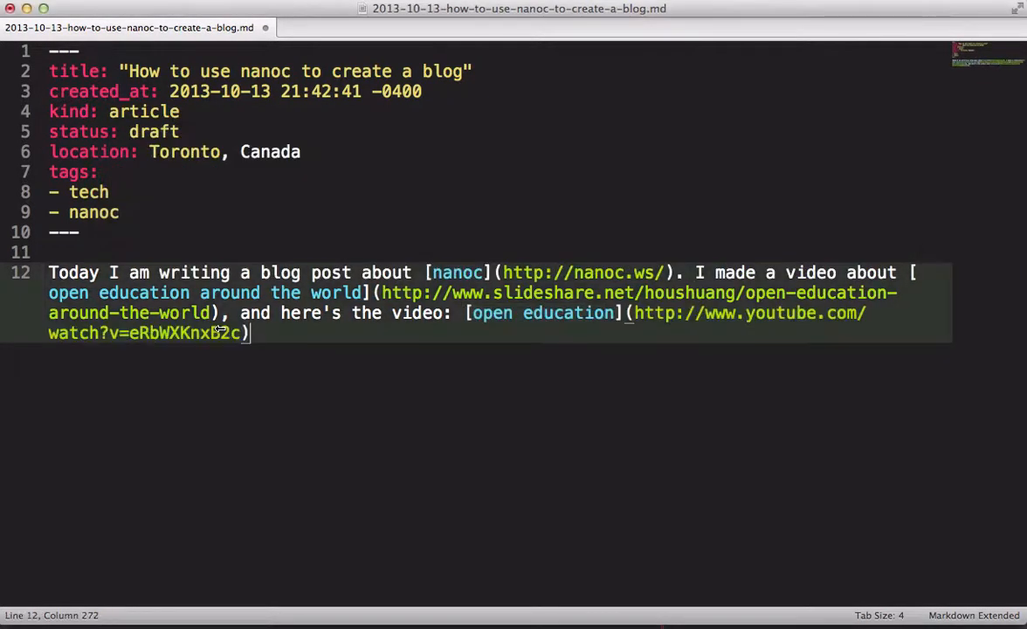
text(.)
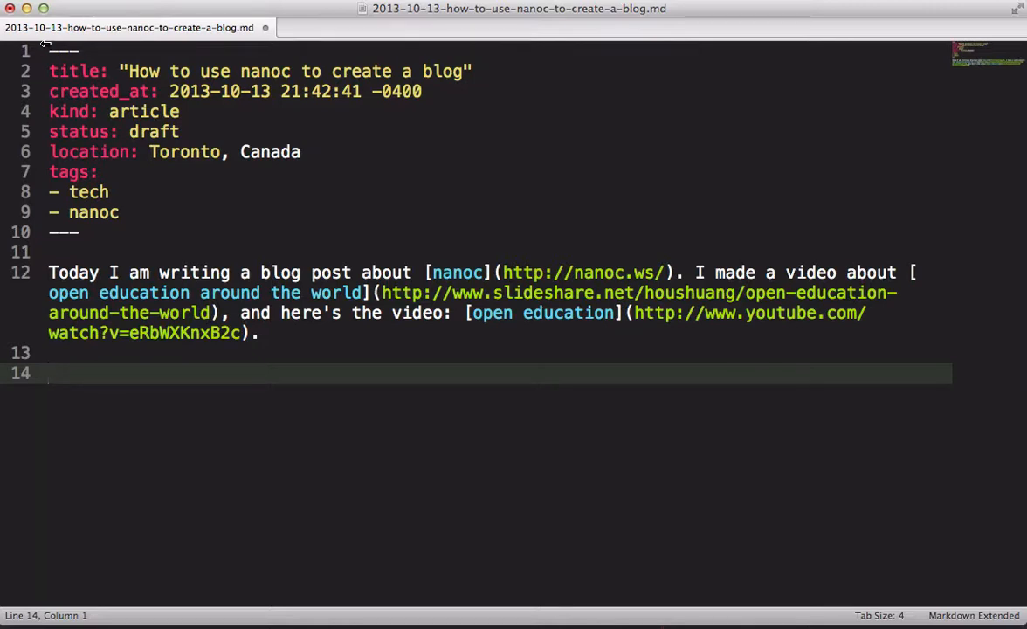
Step: Insert image /blog/images/2013-10-13-how-to-use-nanoc-to-create-a-blog_-_half-01.png on line 14 with alt text "metadata"
drag(44, 44, 487, 238)
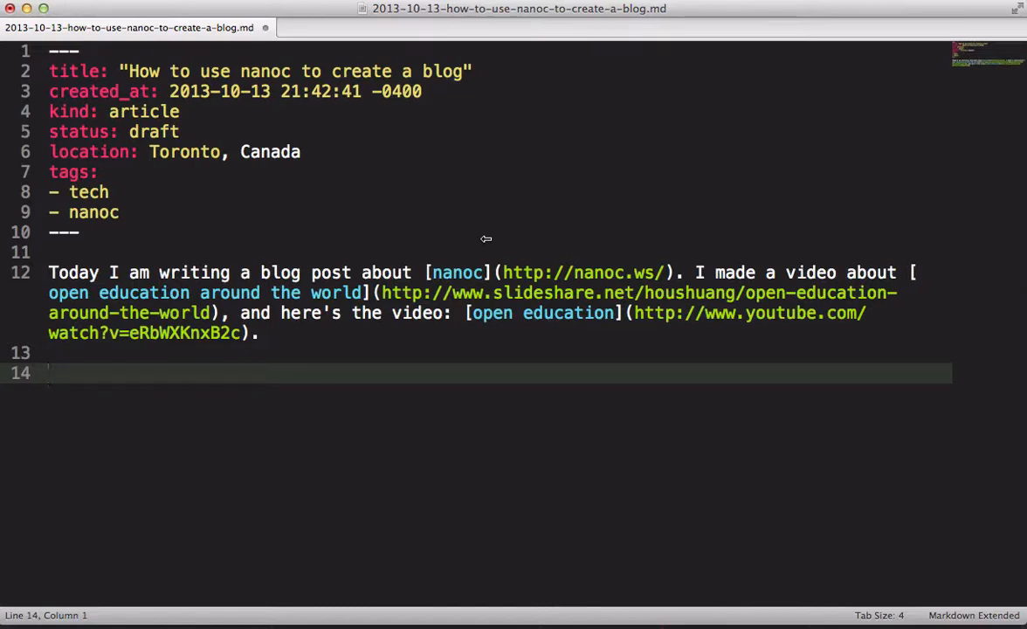
text(![](/blog/images/2013-10-13-how-to-use-nanoc-to-create-a-blog_-_half-01.png))
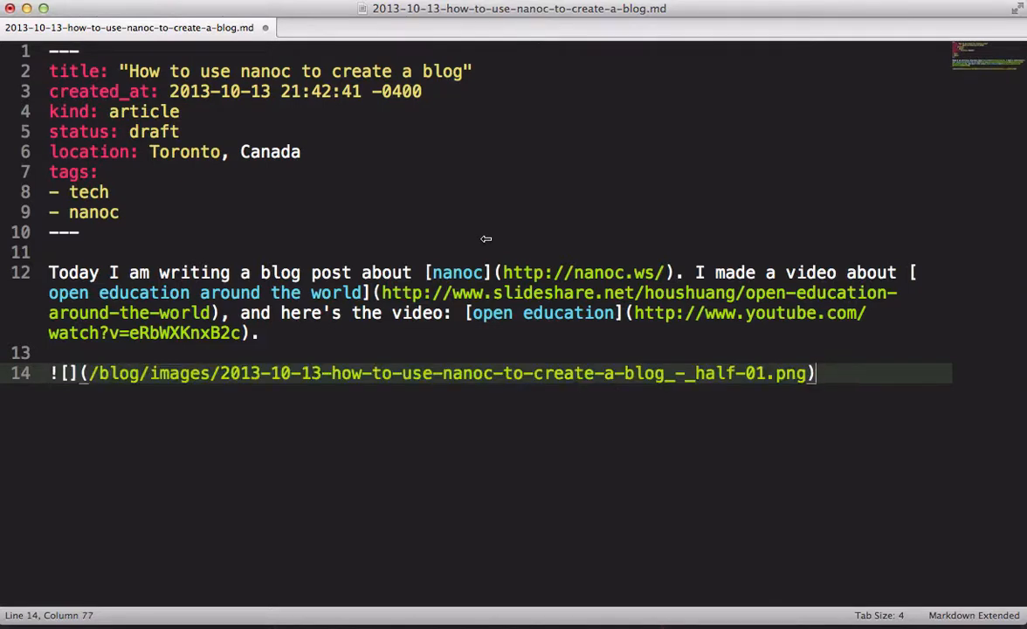
mouse_move(188, 355)
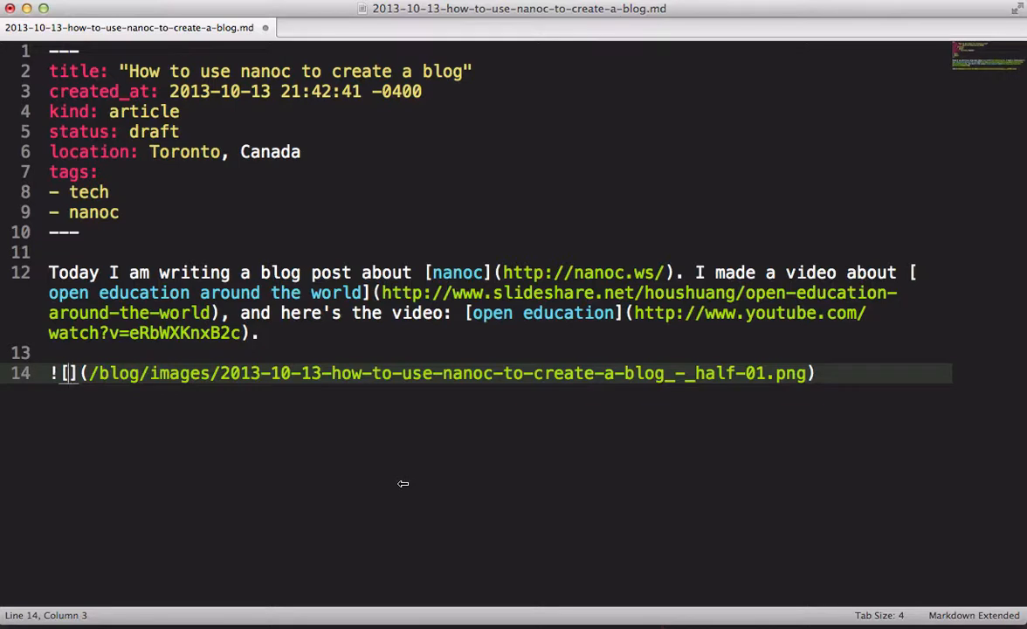
text(" ")
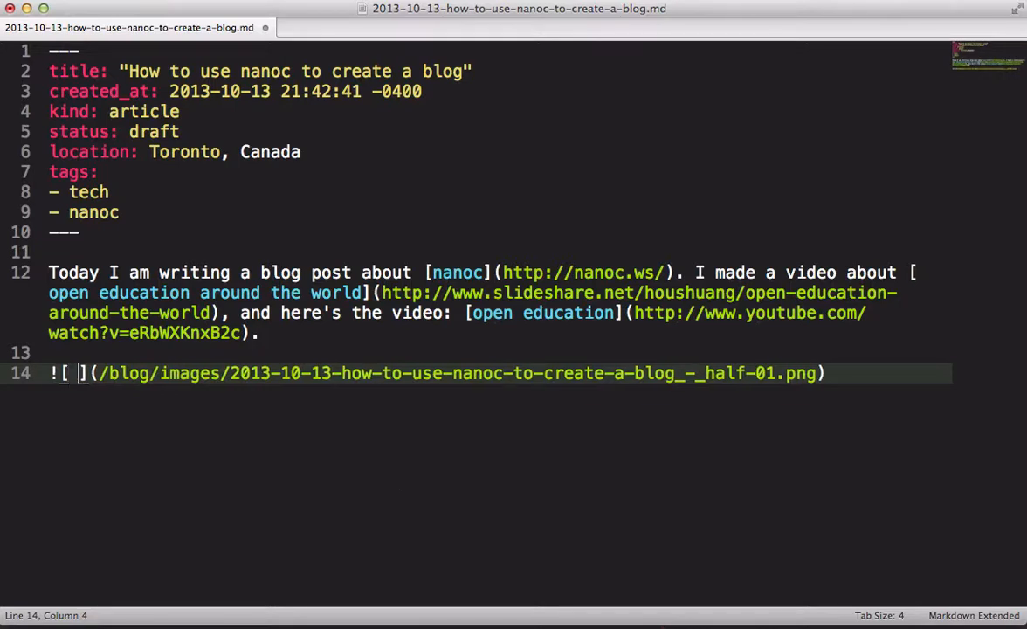
text(metadata)
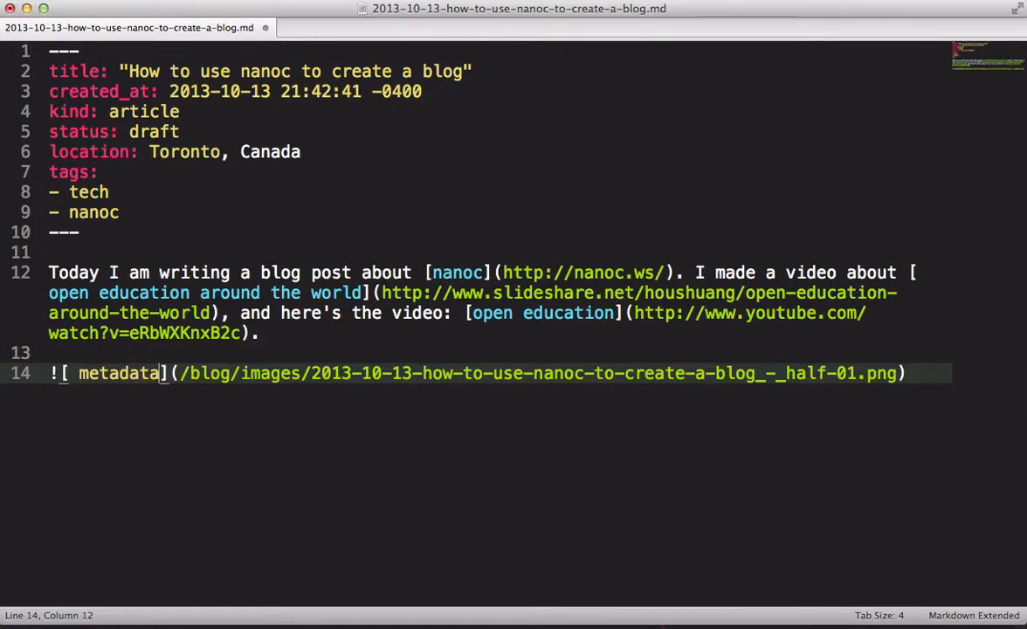
Step: Save the post and scroll the Chrome Drafts page to check the embedded metadata screenshot
key(cmd+s)
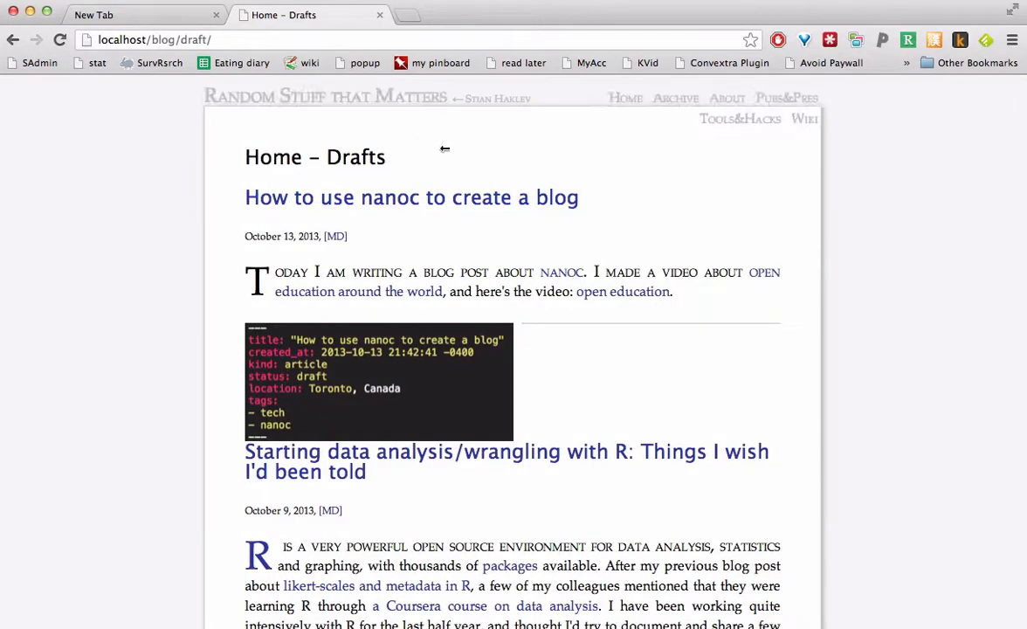
mouse_move(589, 245)
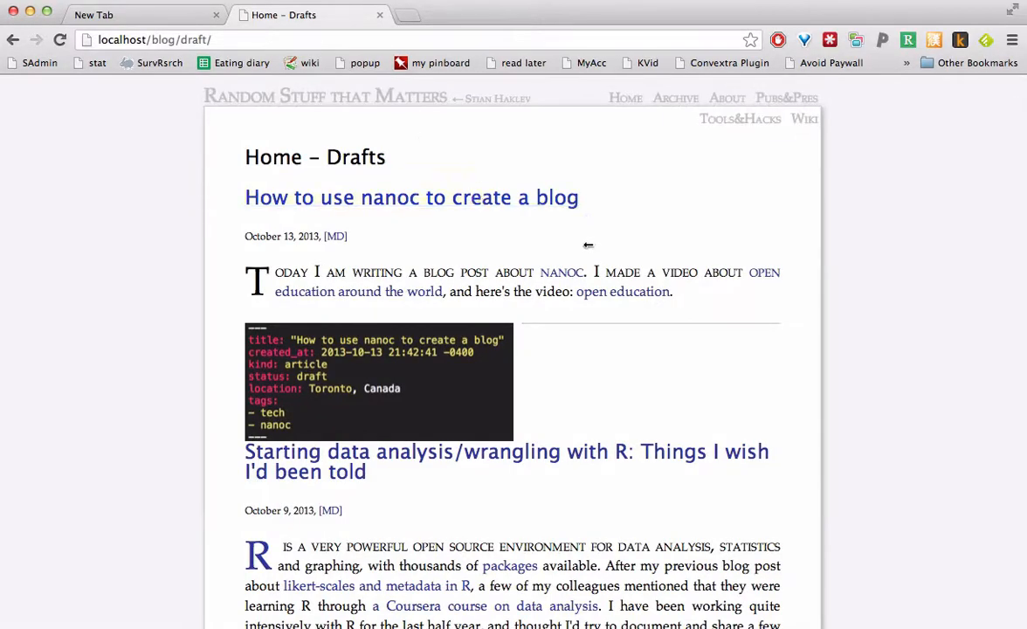
scroll(down, 3)
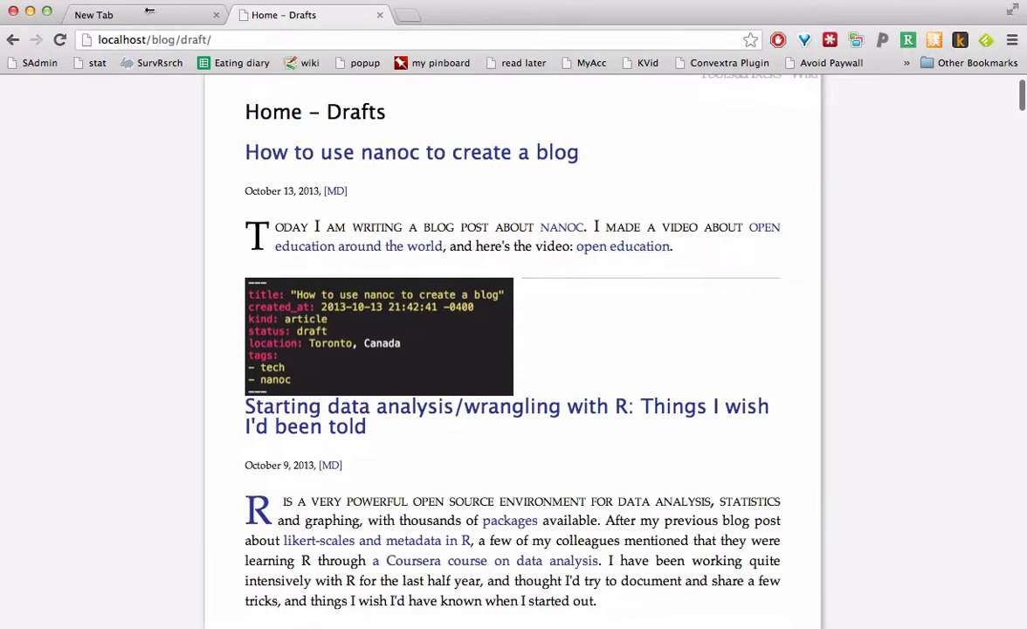
Step: Go to reganmian.net and open the Likert-graphs in R post
text(reganmian.net)
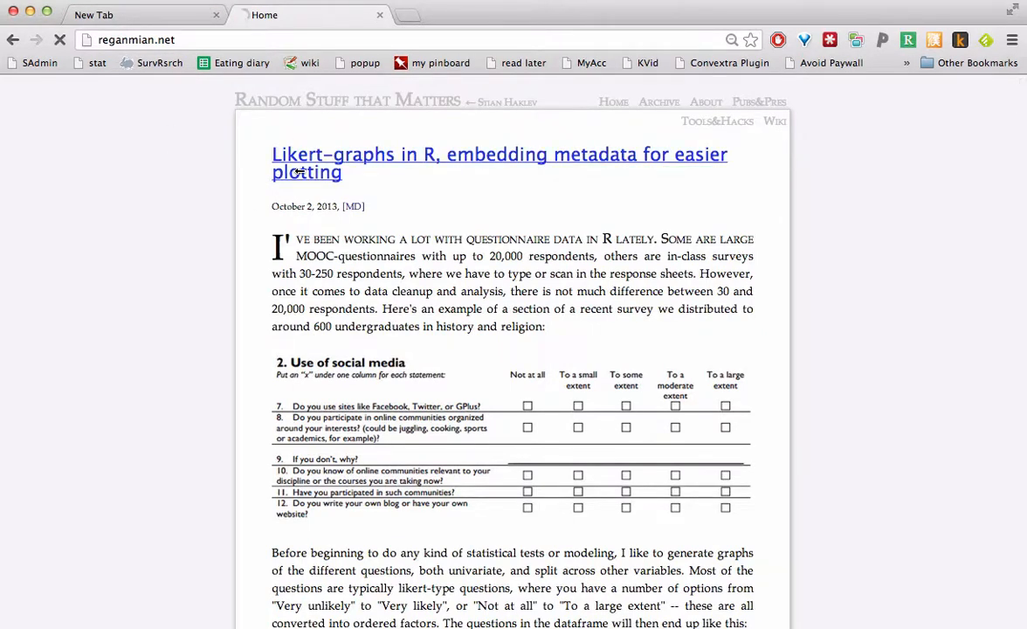
click(499, 162)
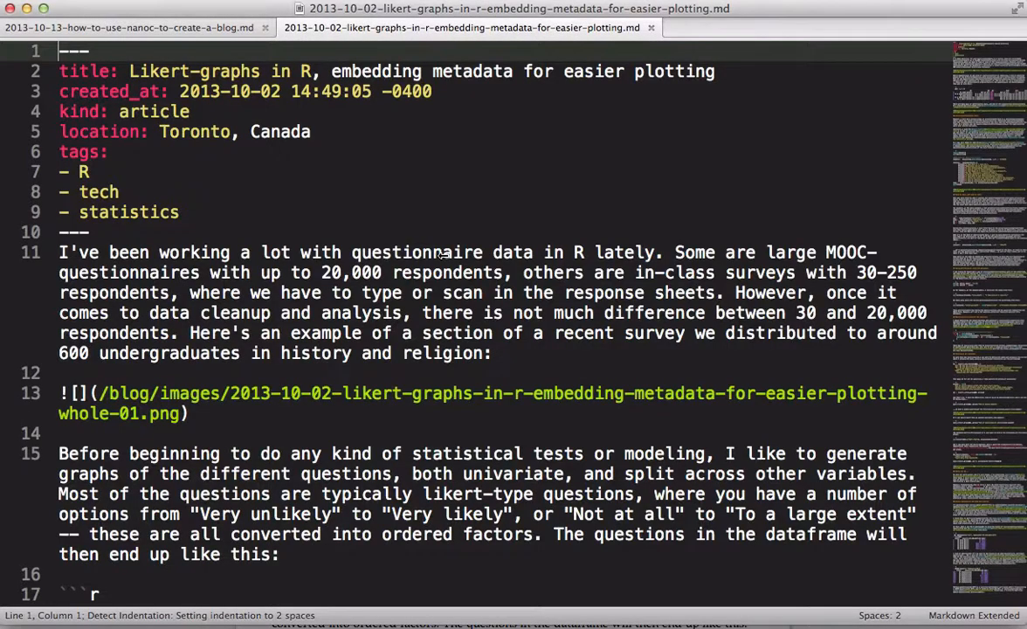
mouse_move(406, 231)
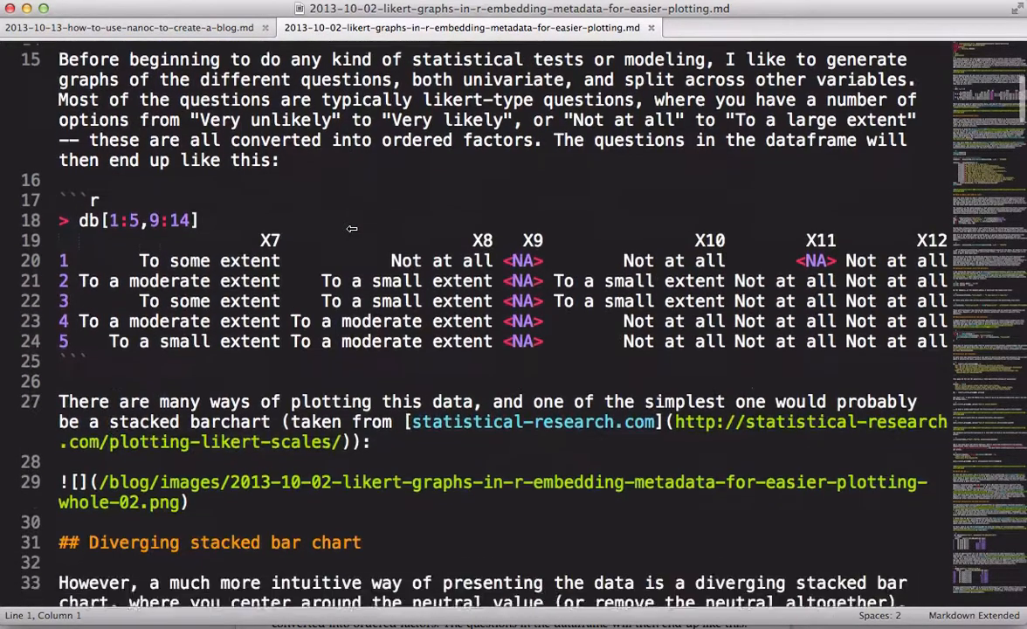
Step: Scroll the 2013-10-02 Likert-graphs Markdown source down to the likert function paragraph
scroll(down, 3)
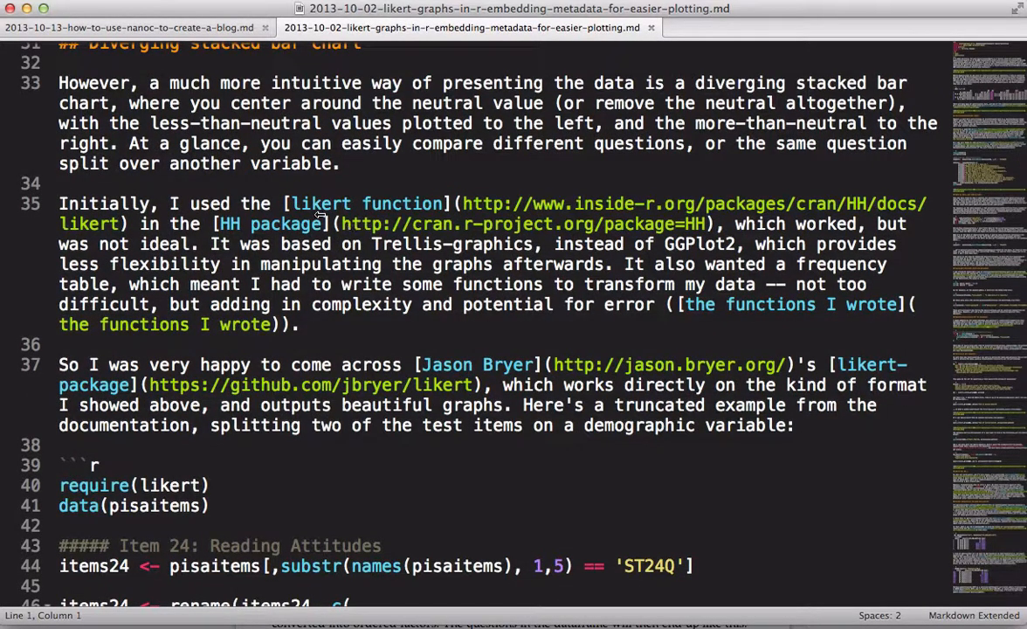
mouse_move(314, 190)
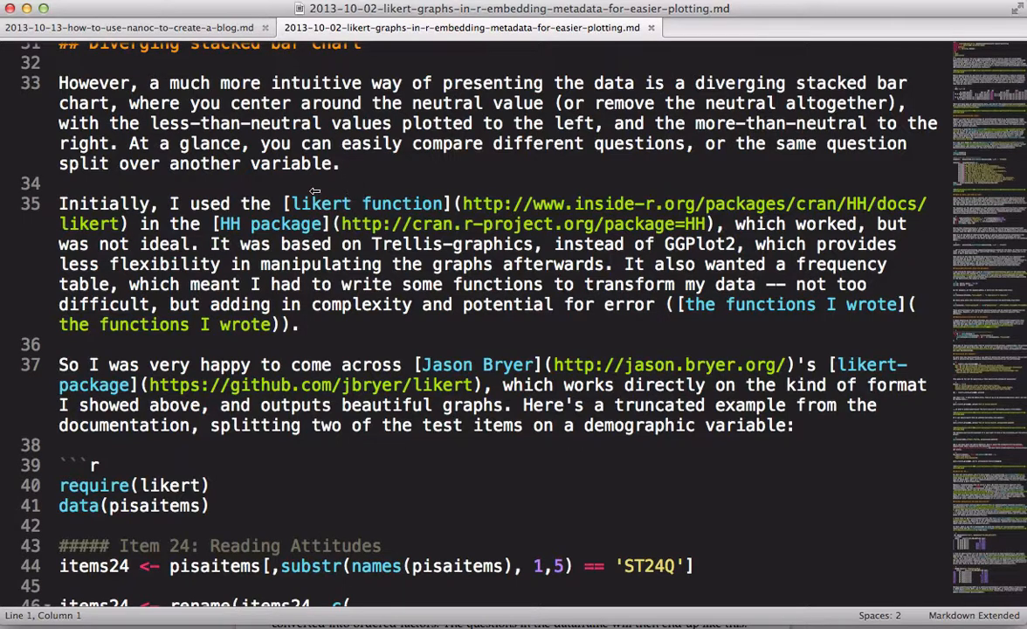
mouse_move(459, 201)
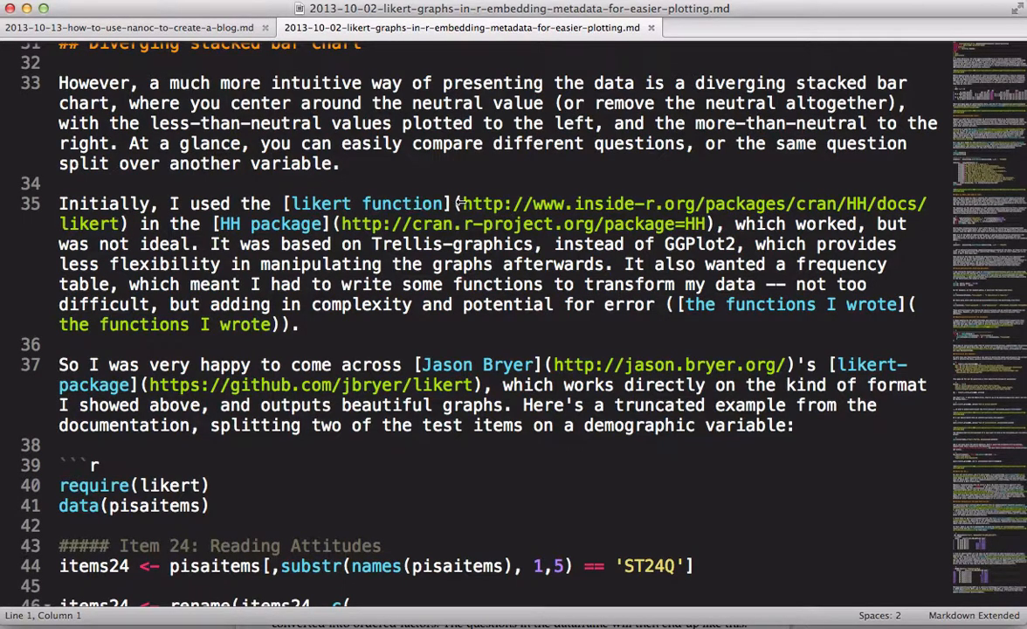
drag(461, 203, 123, 223)
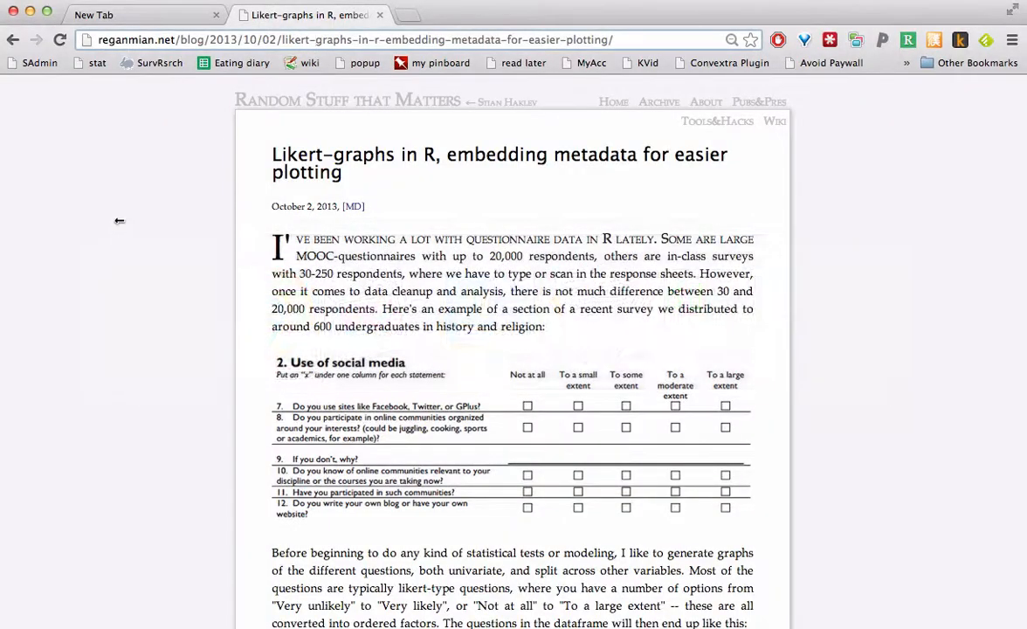
Step: Open the HH likert function documentation and capture its Usage block as a screenshot
click(310, 15)
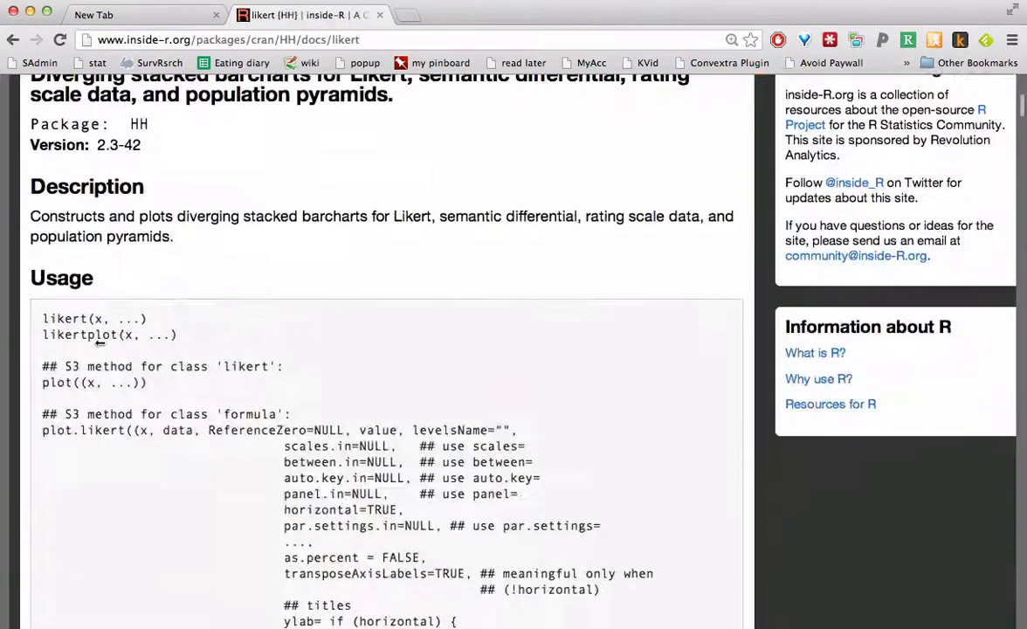
scroll(down, 3)
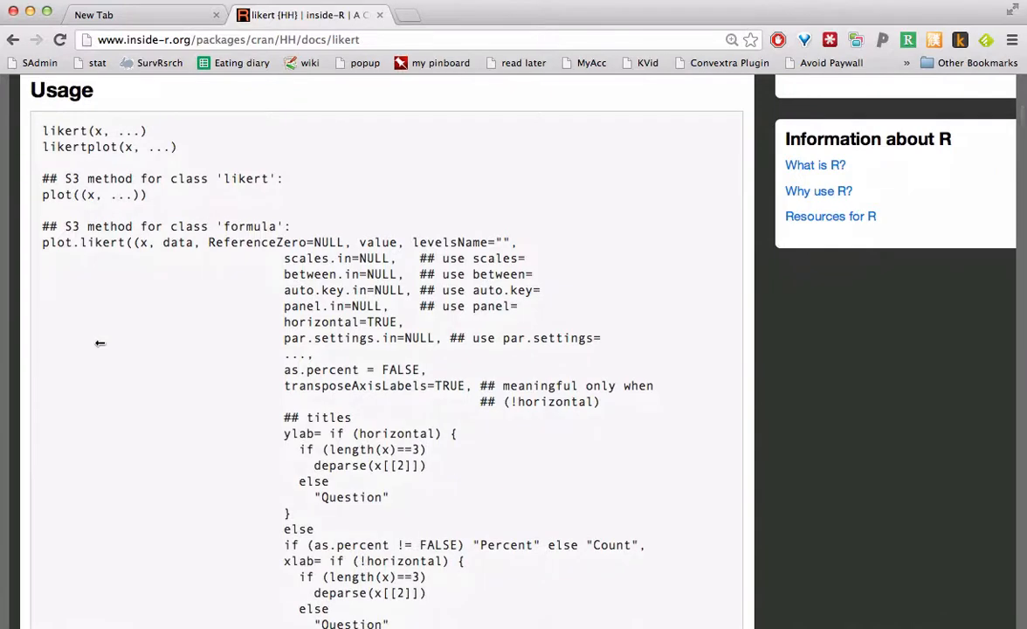
drag(42, 130, 319, 358)
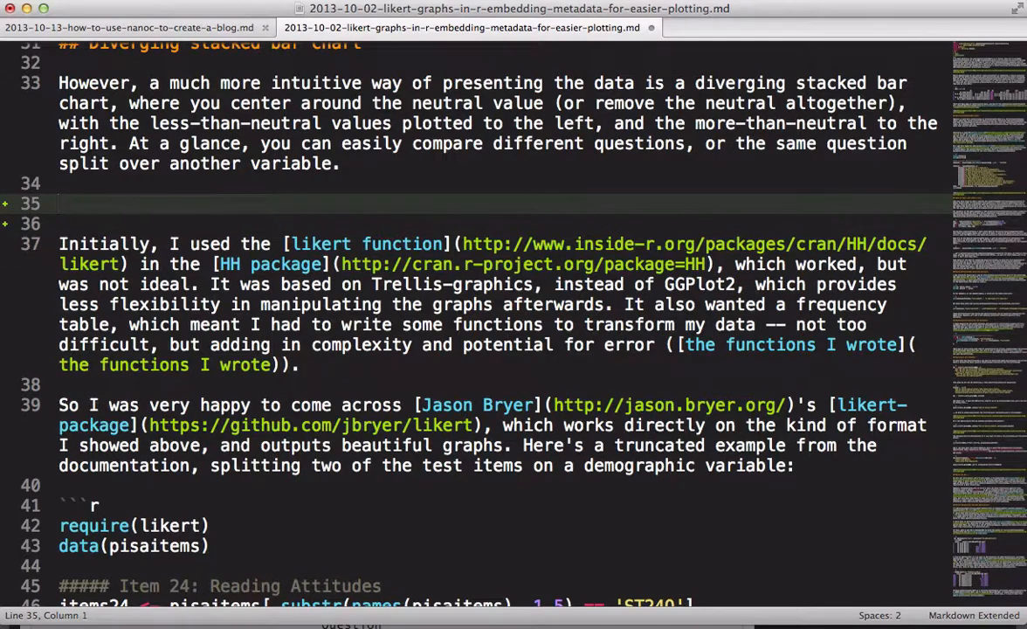
Step: Insert the image link ![](/blog/images/2013-10-02-likert-graphs-…plotting_-_whole-01.png) above the likert paragraph and save
text(![](/blog/images/2013-10-02-likert-graphs-in-r-embedding-metadata-for-easier-plotting_-_whole-01.png))
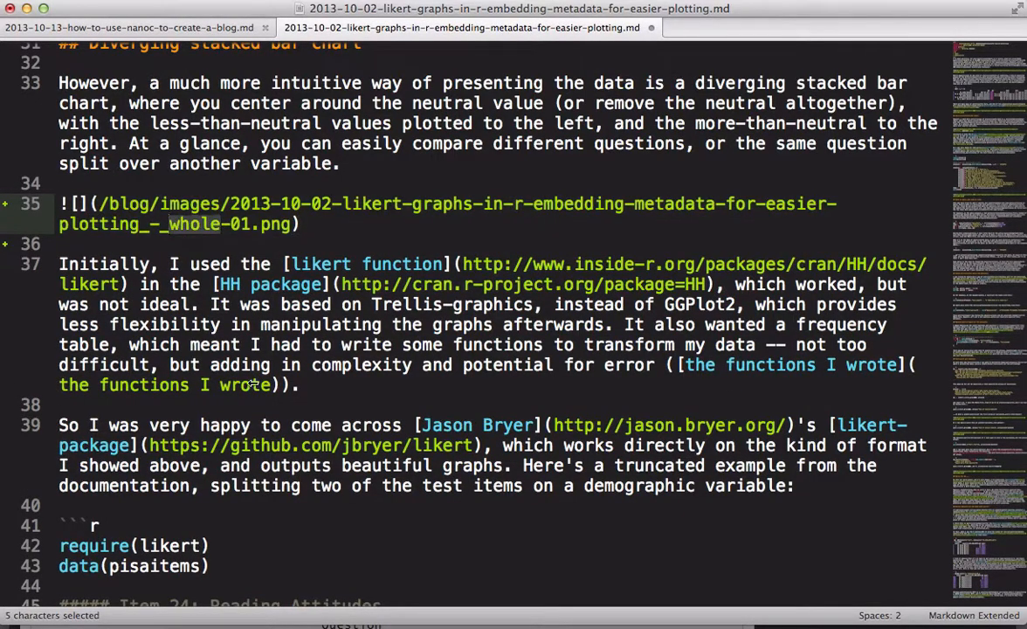
key(cmd+s)
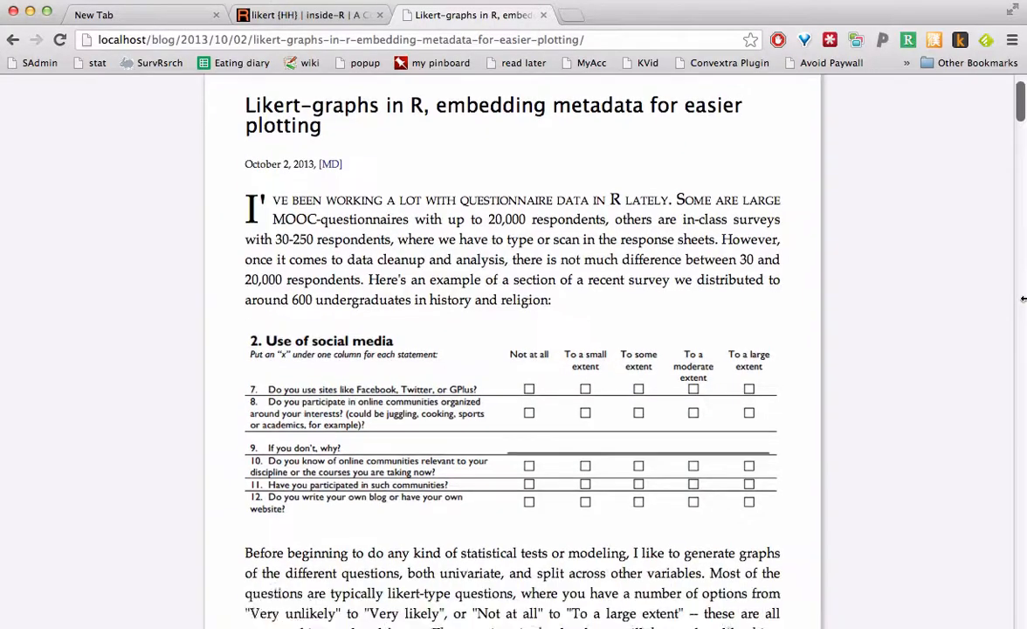
Step: Scroll the local Likert-graphs preview to the likert Usage screenshot below the diverging stacked bar chart heading
scroll(down, 3)
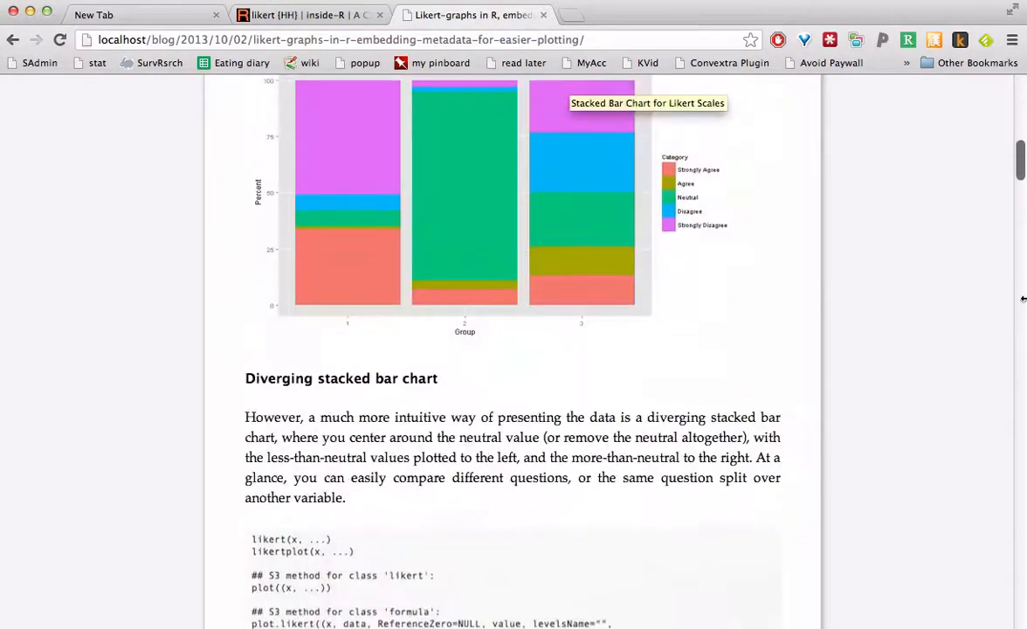
scroll(down, 3)
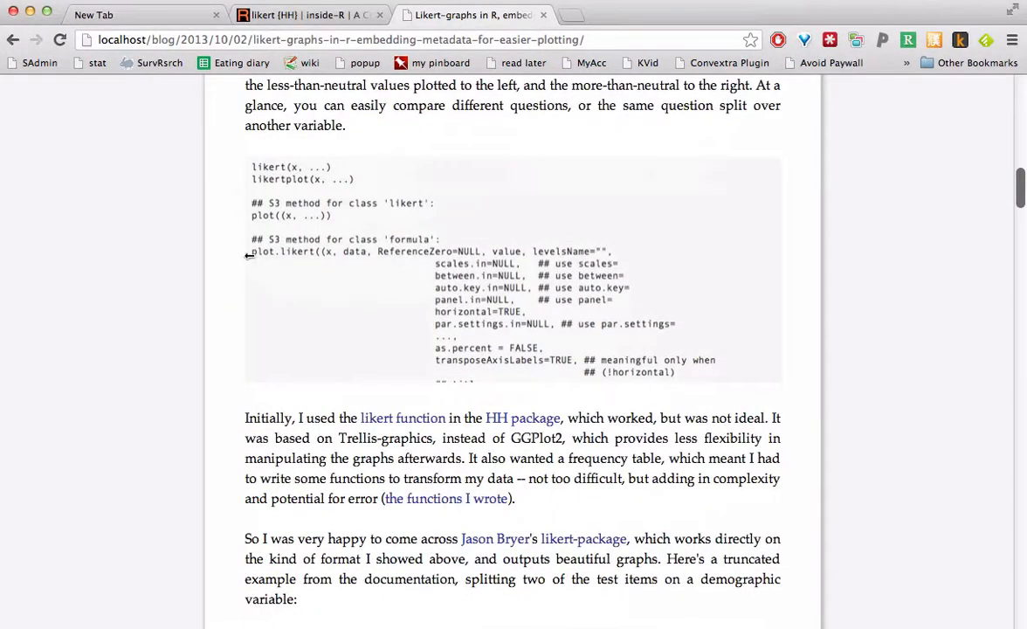
mouse_move(527, 360)
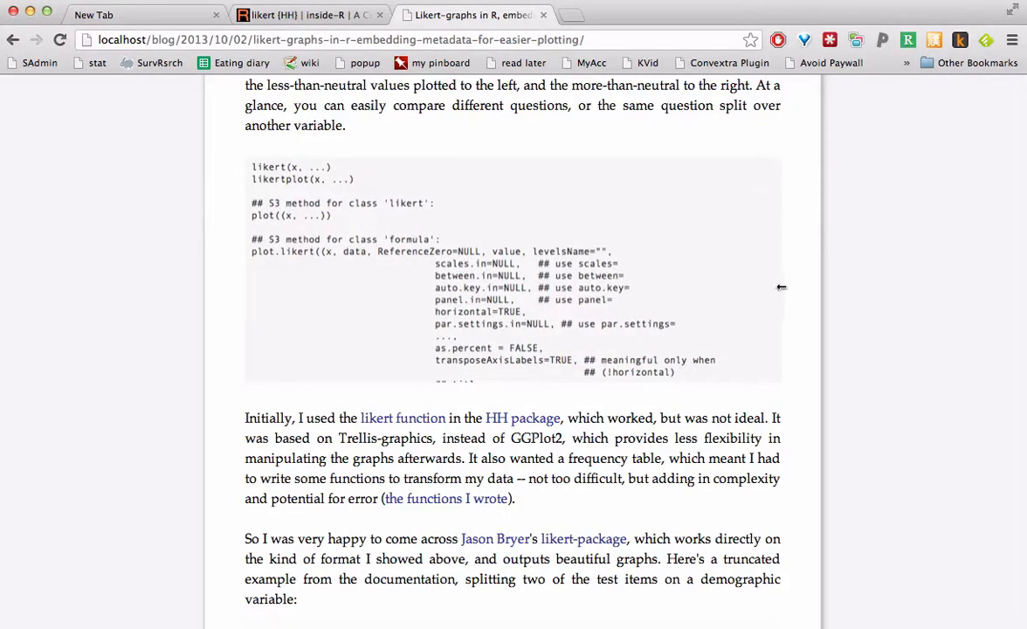
mouse_move(24, 120)
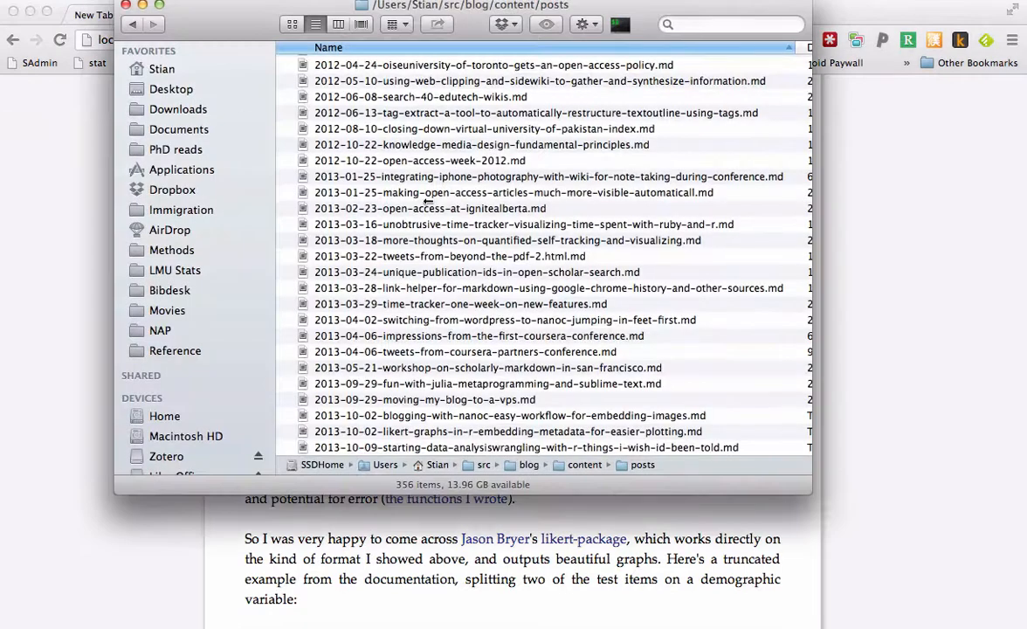
Step: Navigate up to content, open the images folder, and preview then dismiss the likert whole-01 screenshot
scroll(down, 3)
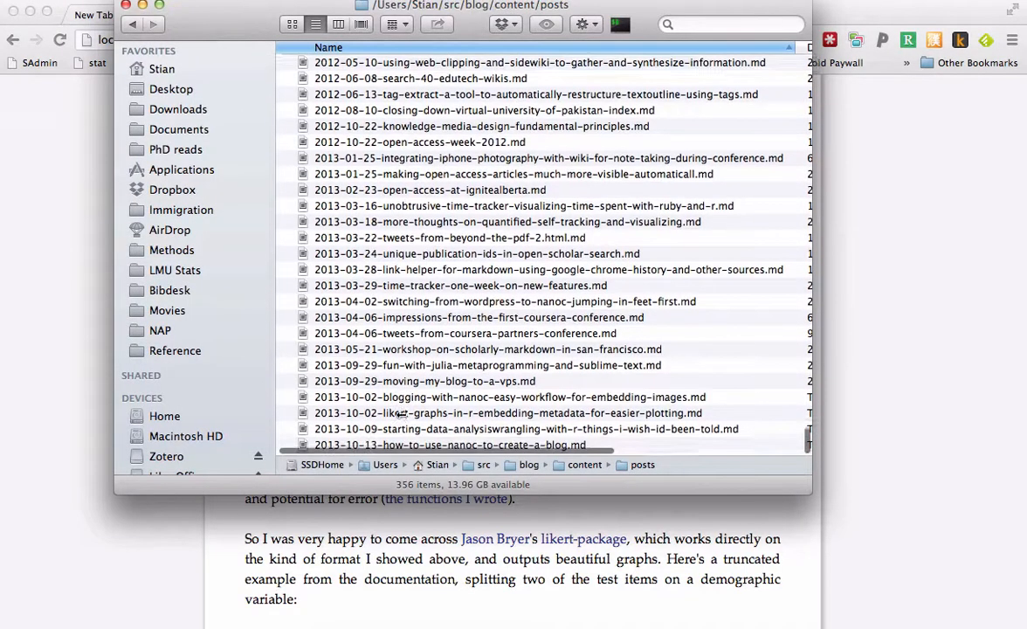
click(450, 444)
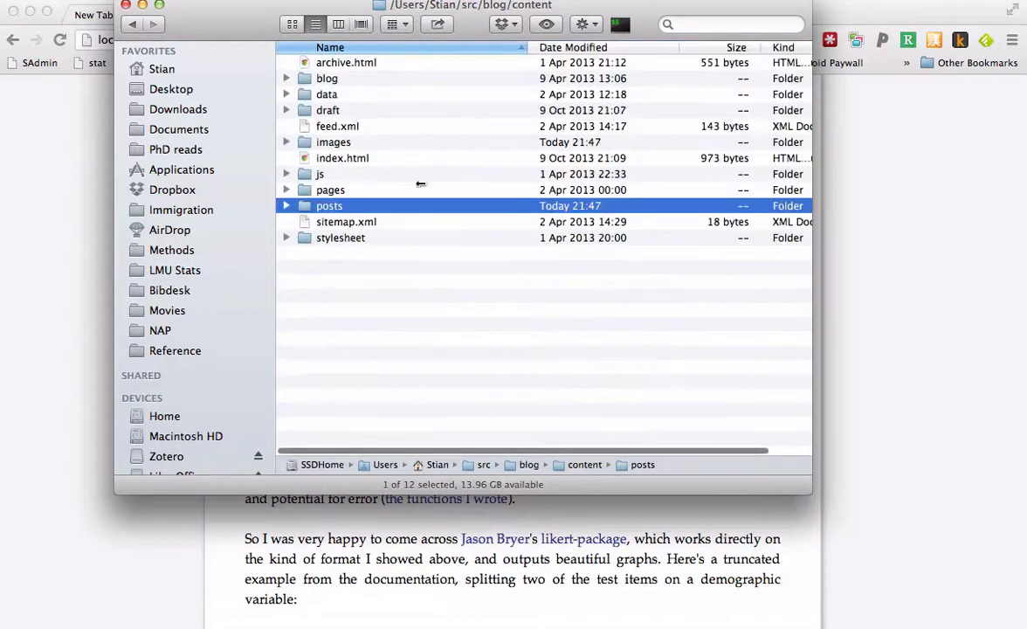
click(330, 190)
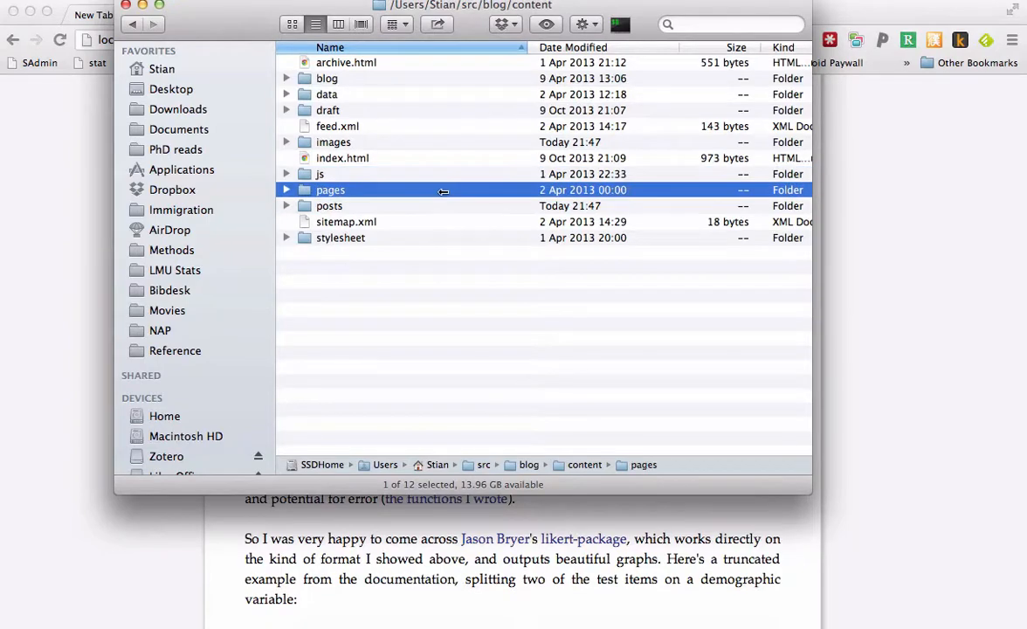
double_click(334, 141)
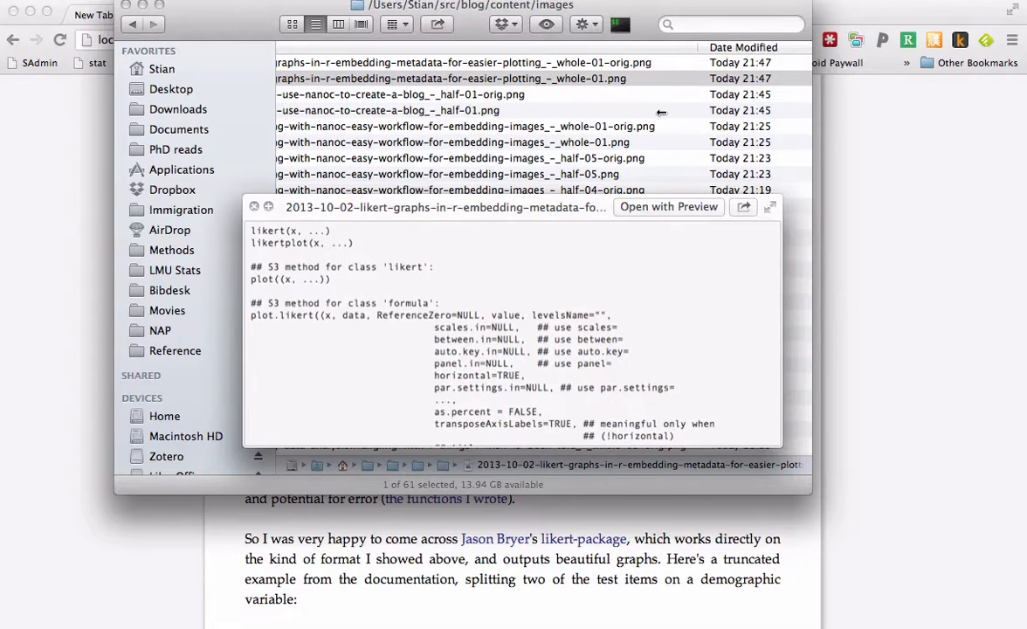
click(254, 207)
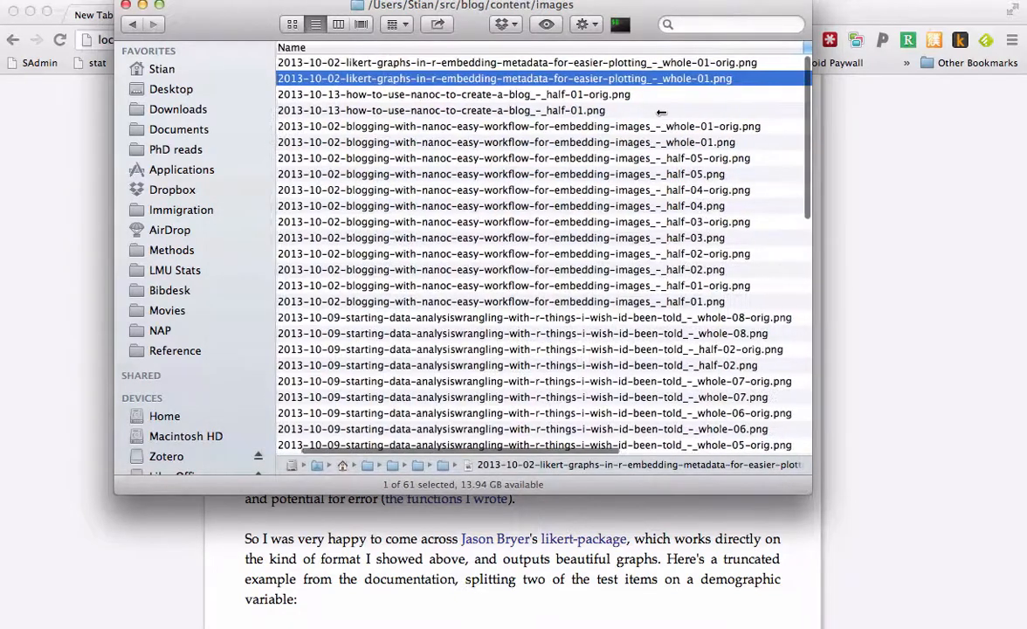